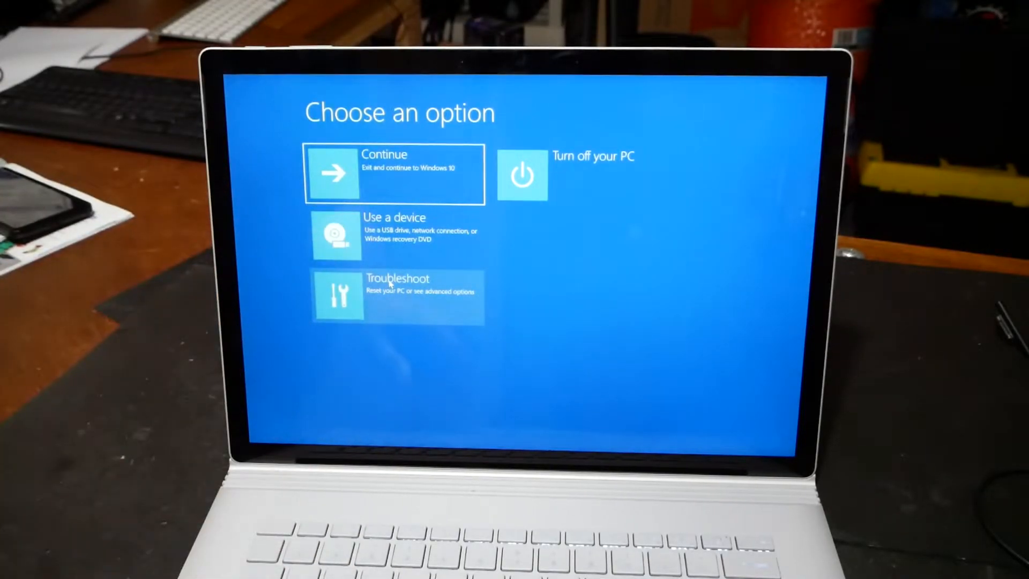
Step: Launch Startup Repair through Troubleshoot and Advanced options in the recovery environment
click(397, 296)
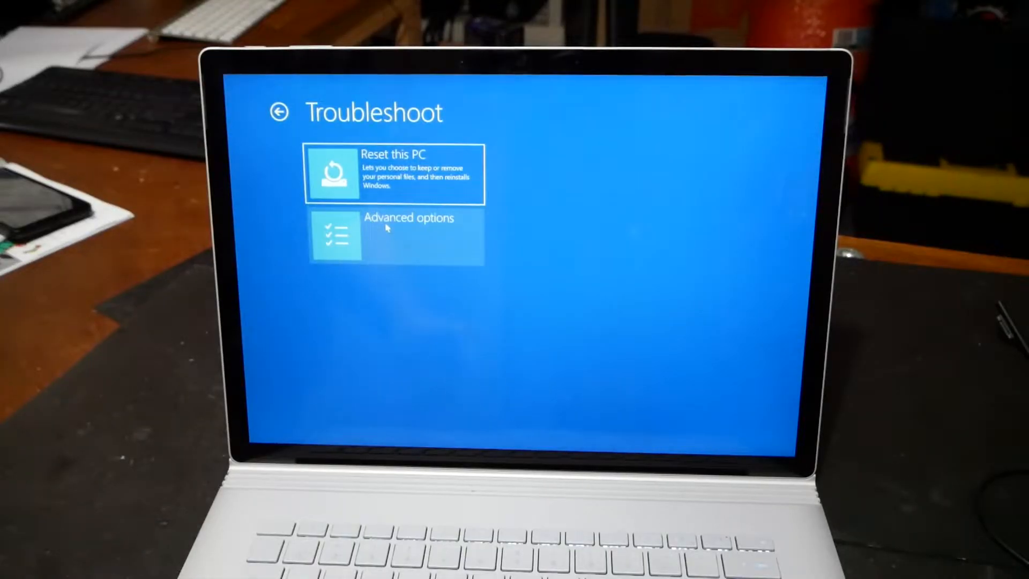
click(396, 236)
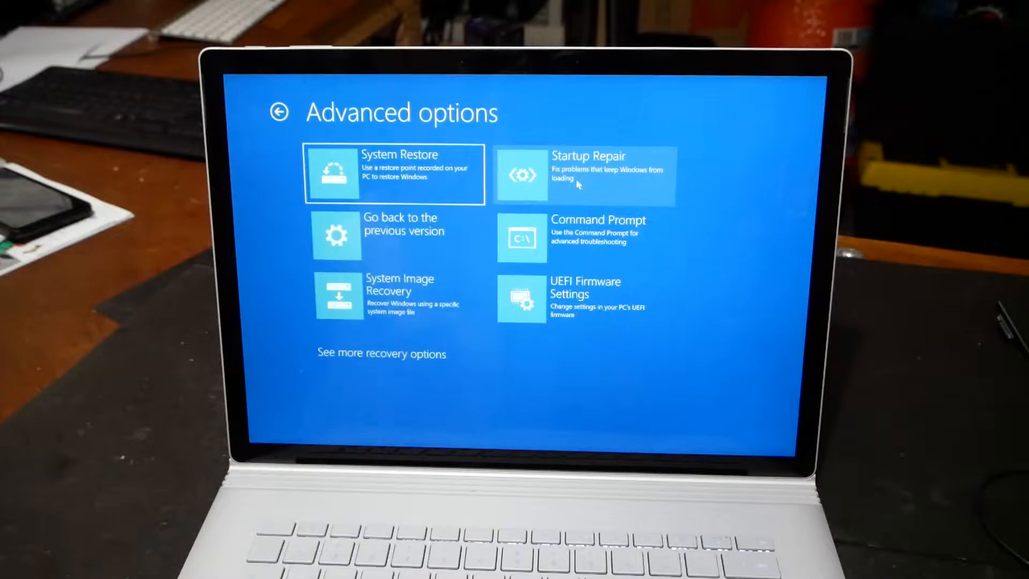
click(583, 165)
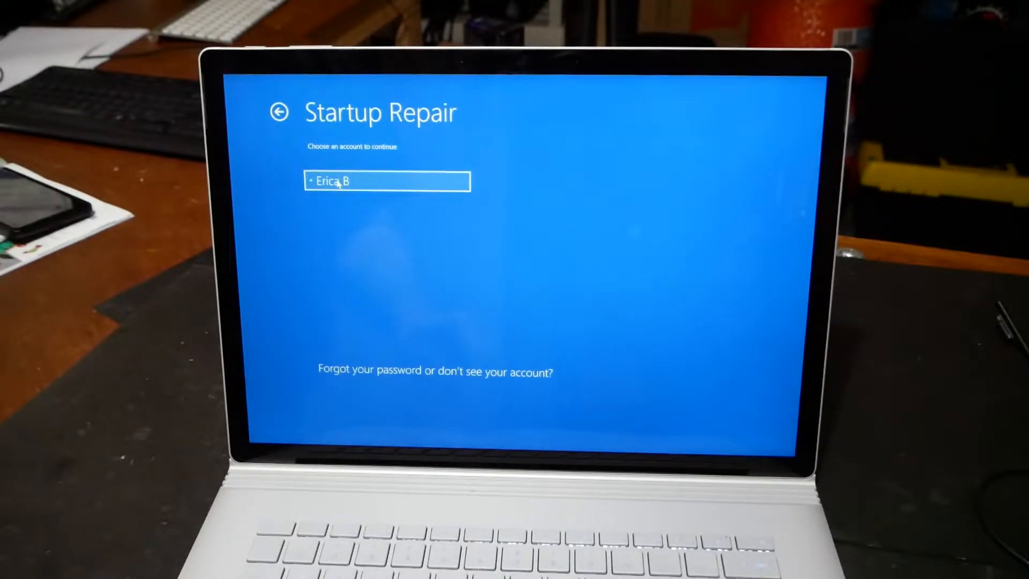
Step: Choose the account, enter its password and continue so Startup Repair runs
click(386, 182)
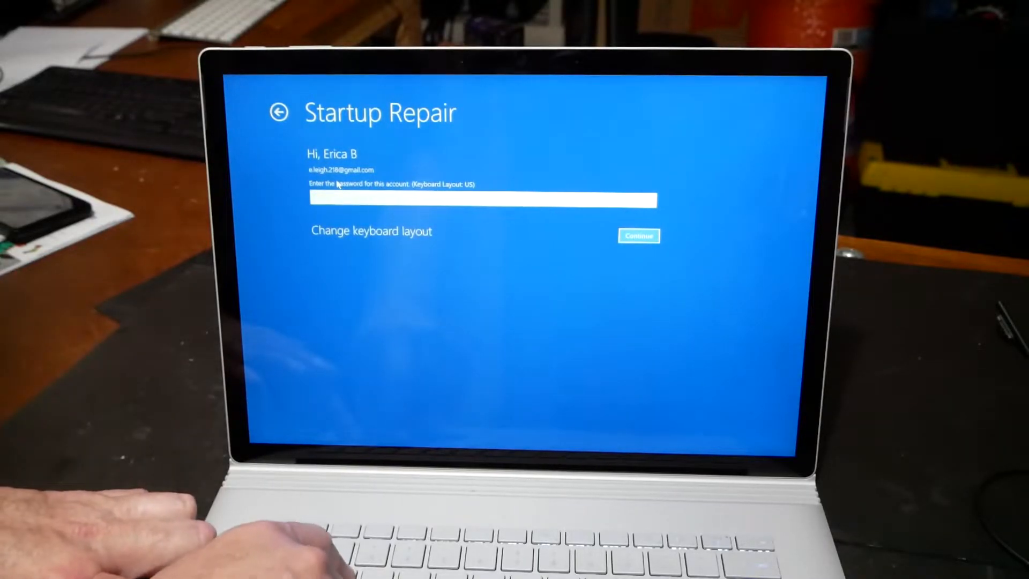
text(•)
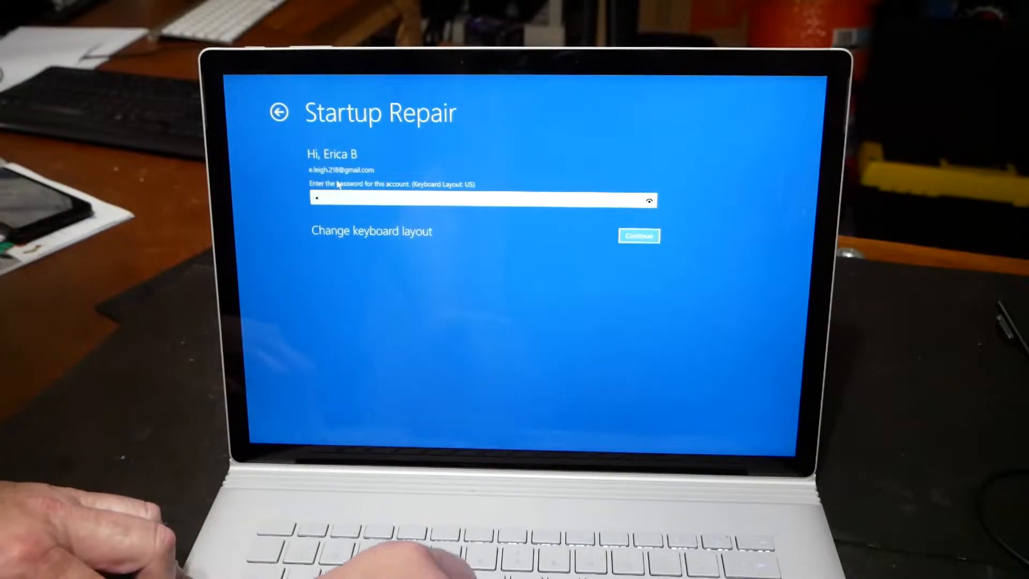
text(••)
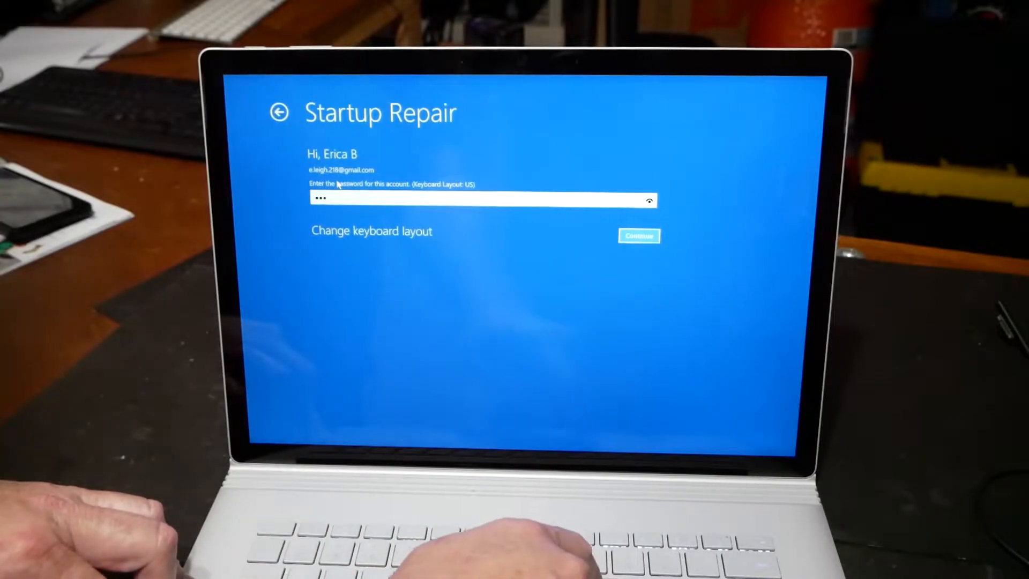
text(••)
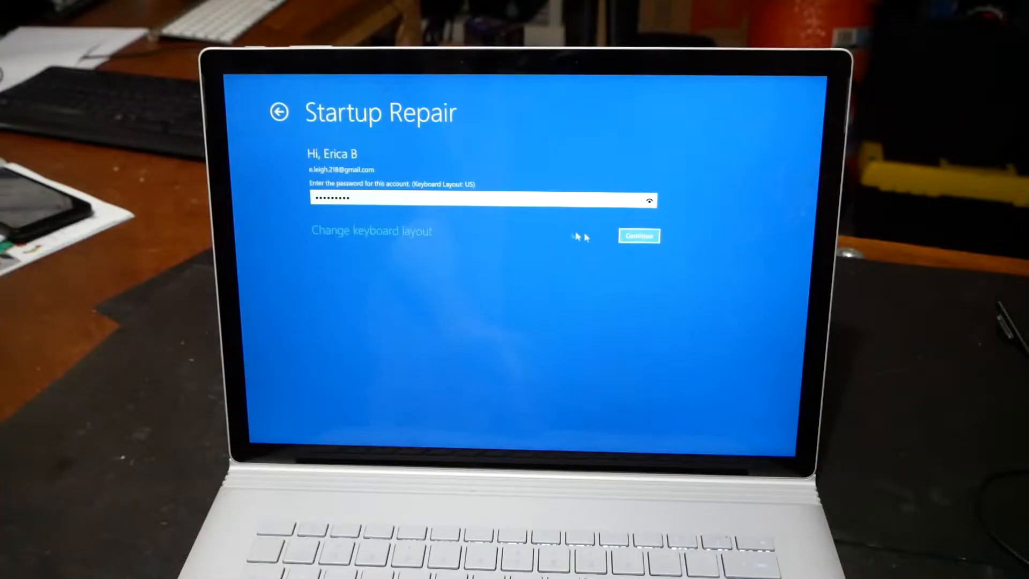
click(636, 235)
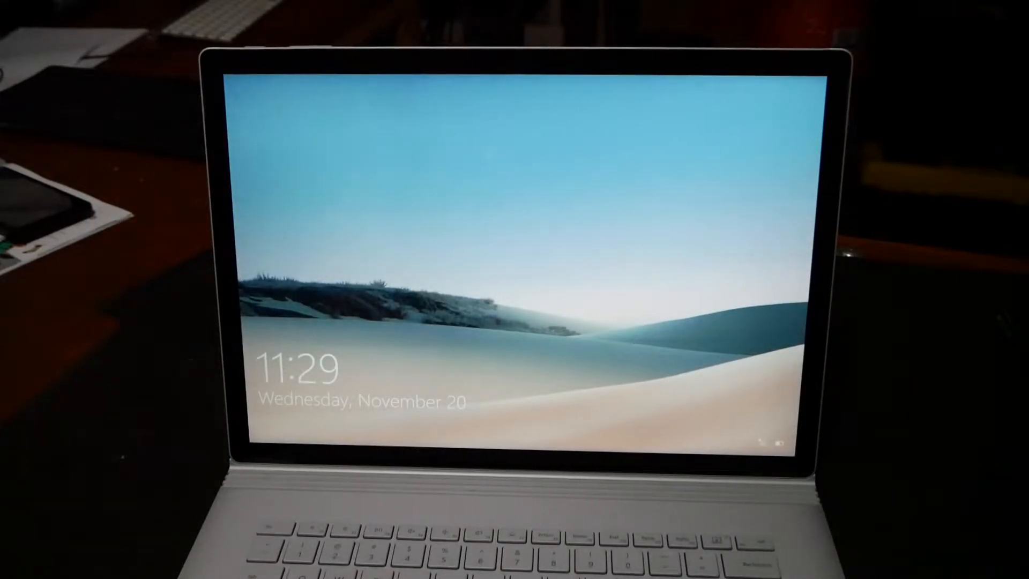
Step: Return to the recovery menu and launch System Restore through Troubleshoot and Advanced options
click(472, 302)
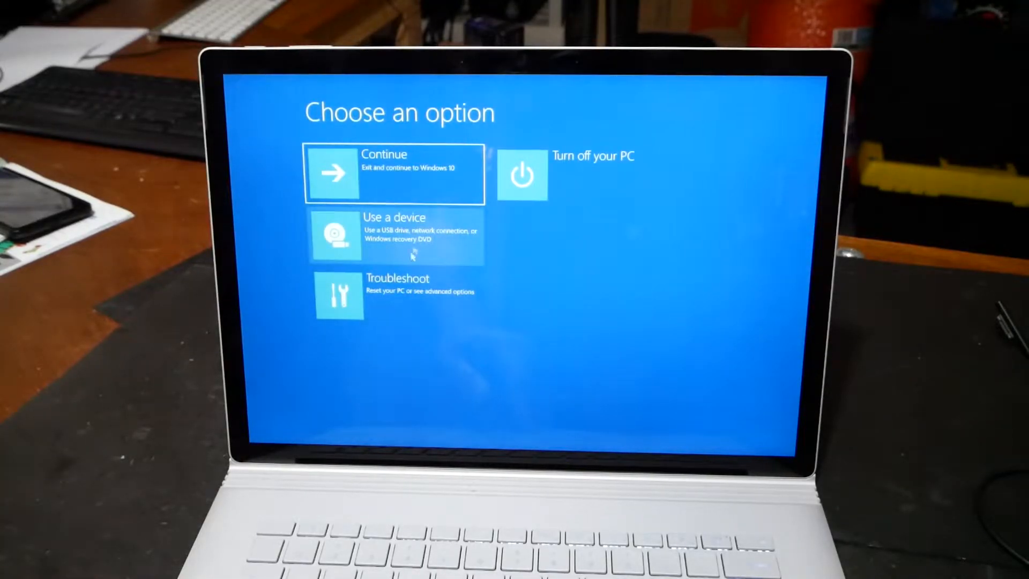
click(393, 296)
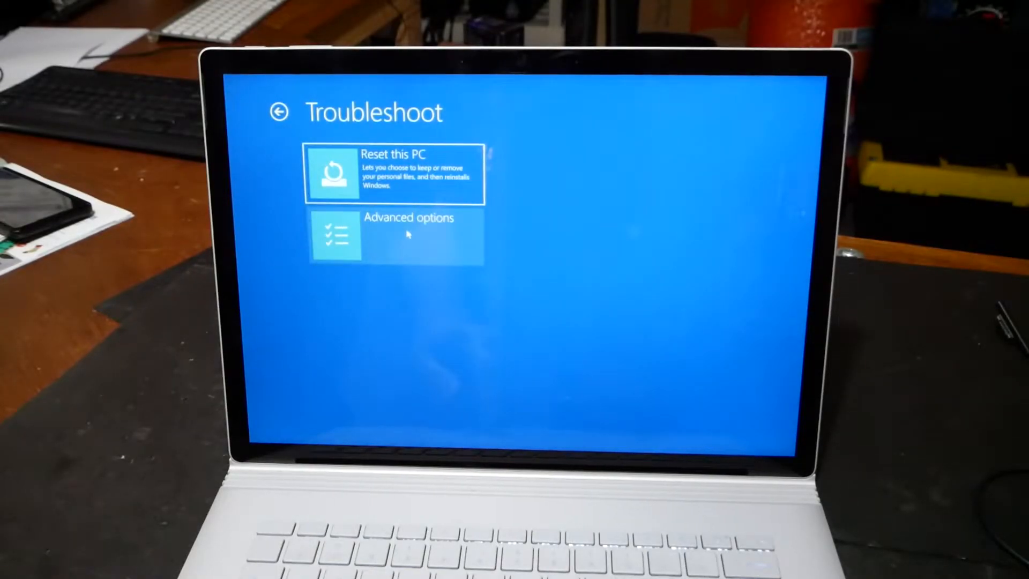
click(395, 236)
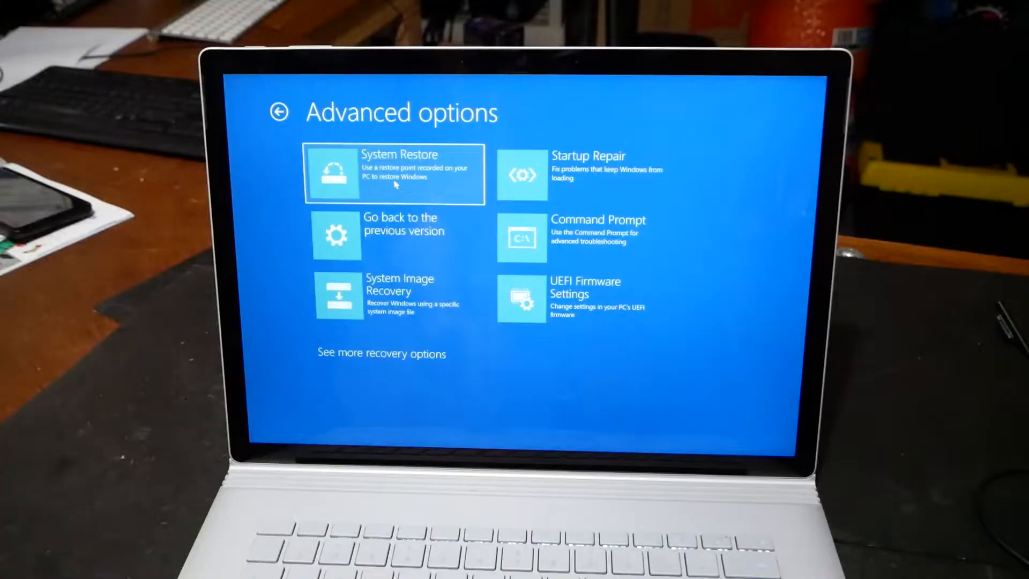
click(394, 174)
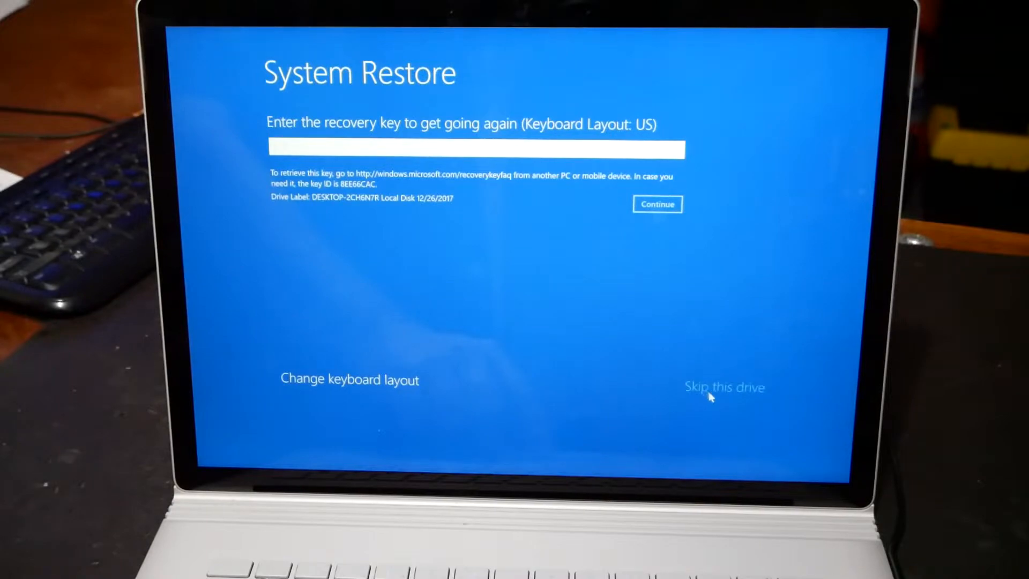
Step: Skip the locked drive on the recovery-key prompt, returning to the recovery options menu
click(724, 387)
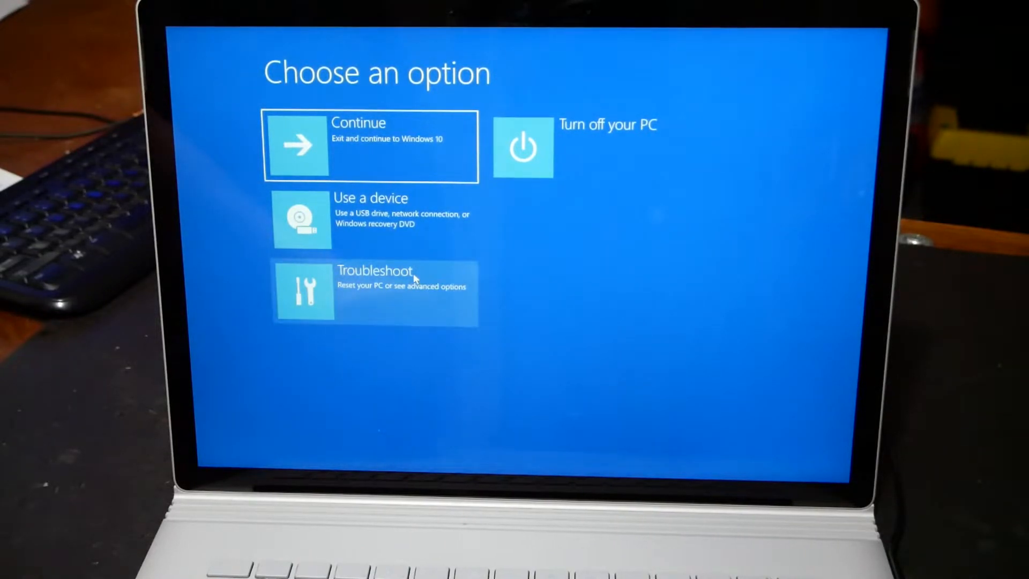
click(374, 292)
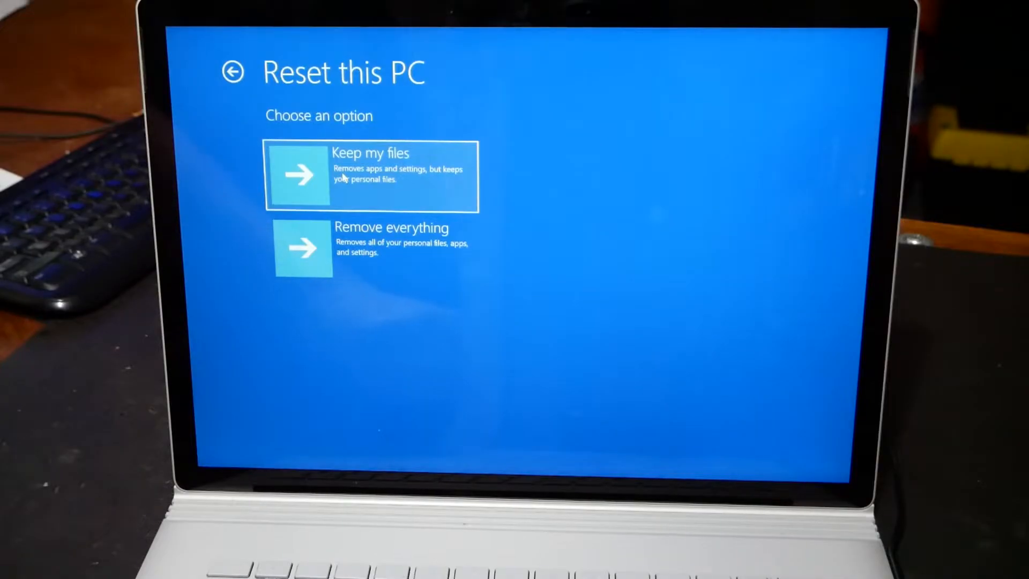
click(367, 176)
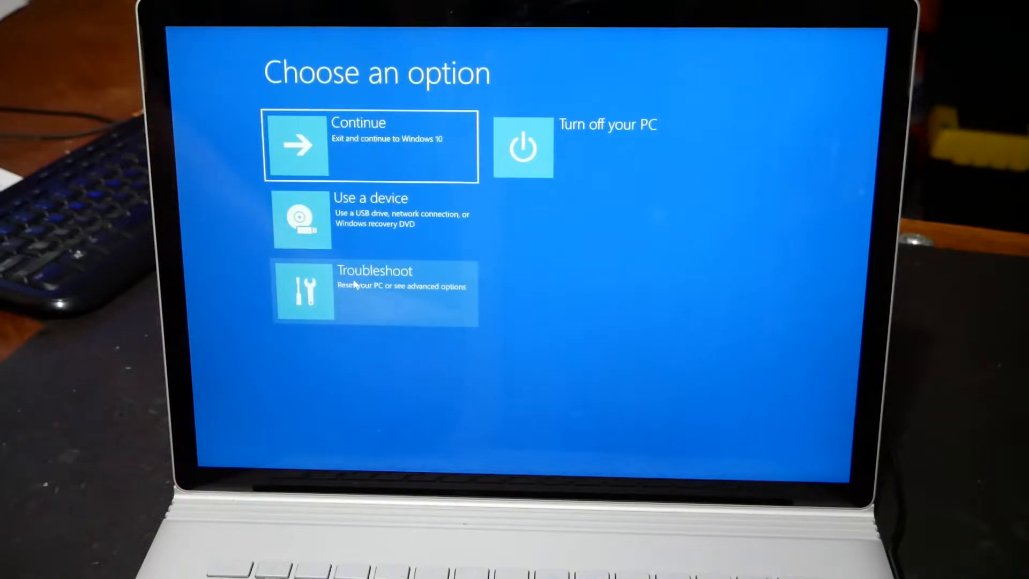
click(374, 292)
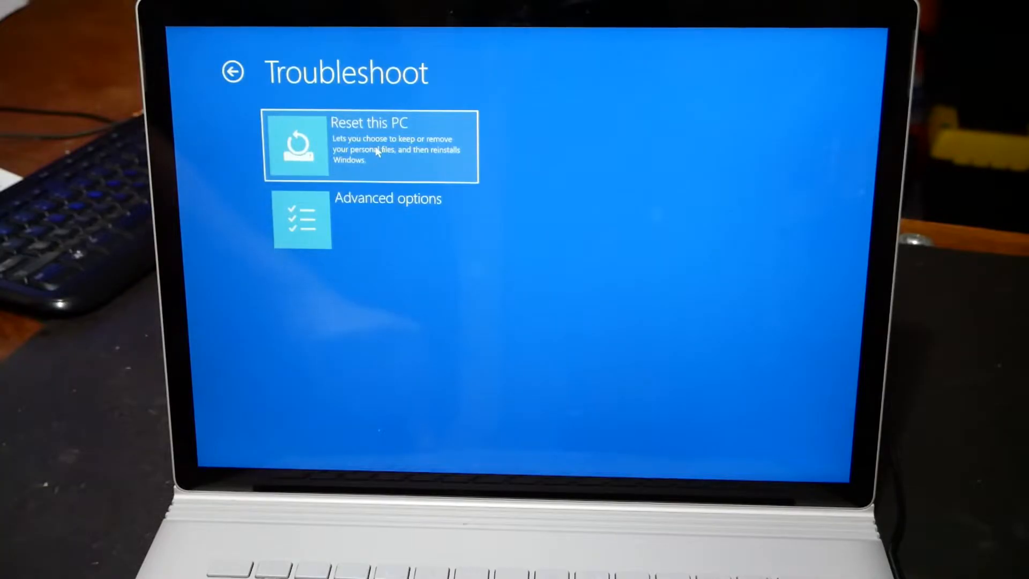
click(369, 147)
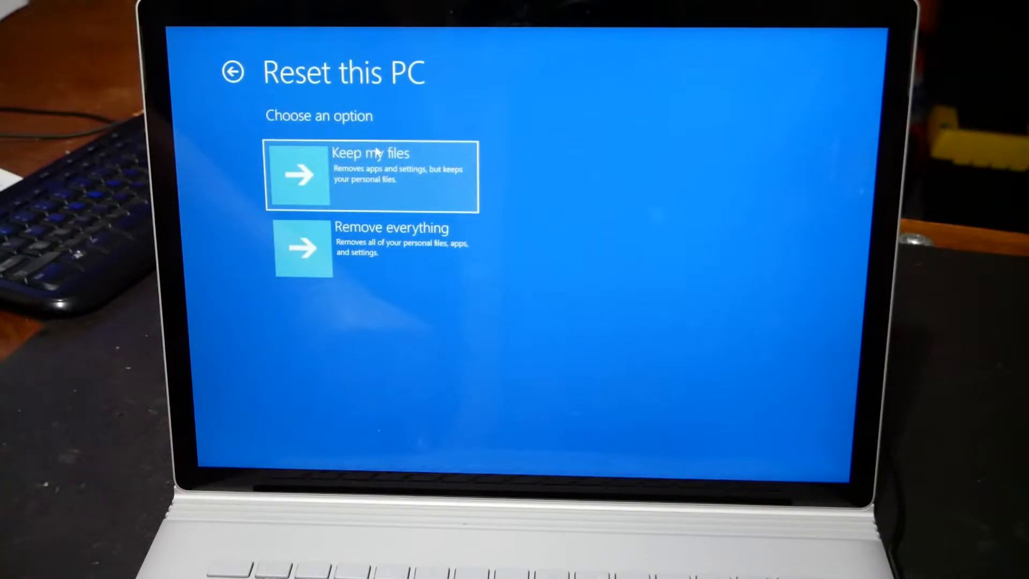
click(235, 72)
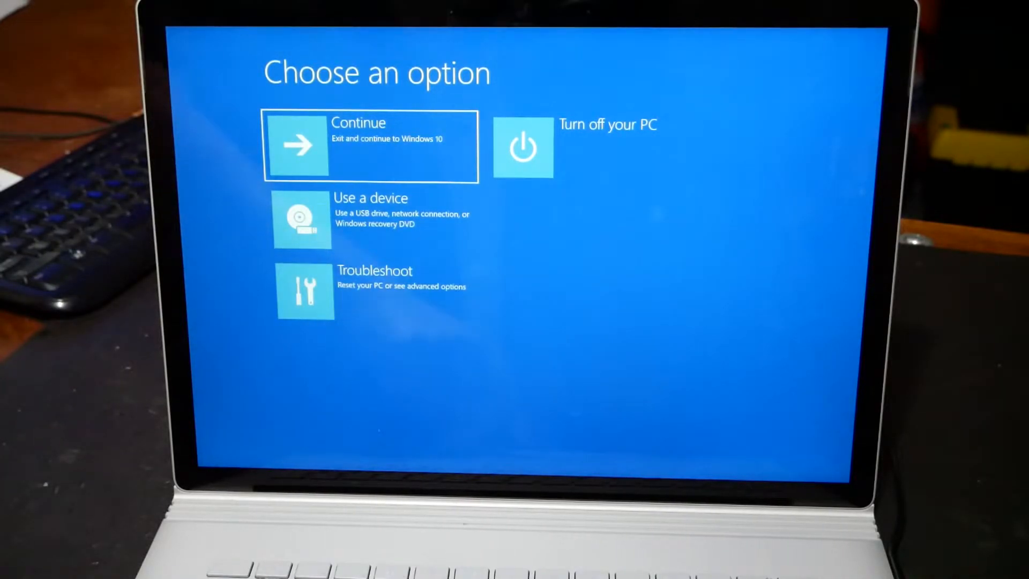
click(369, 144)
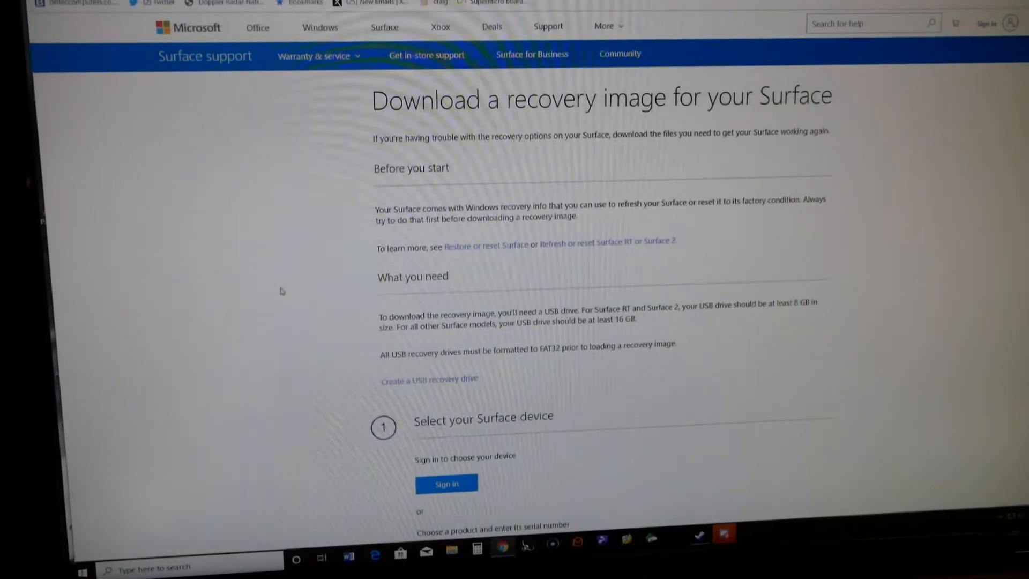
mouse_move(256, 158)
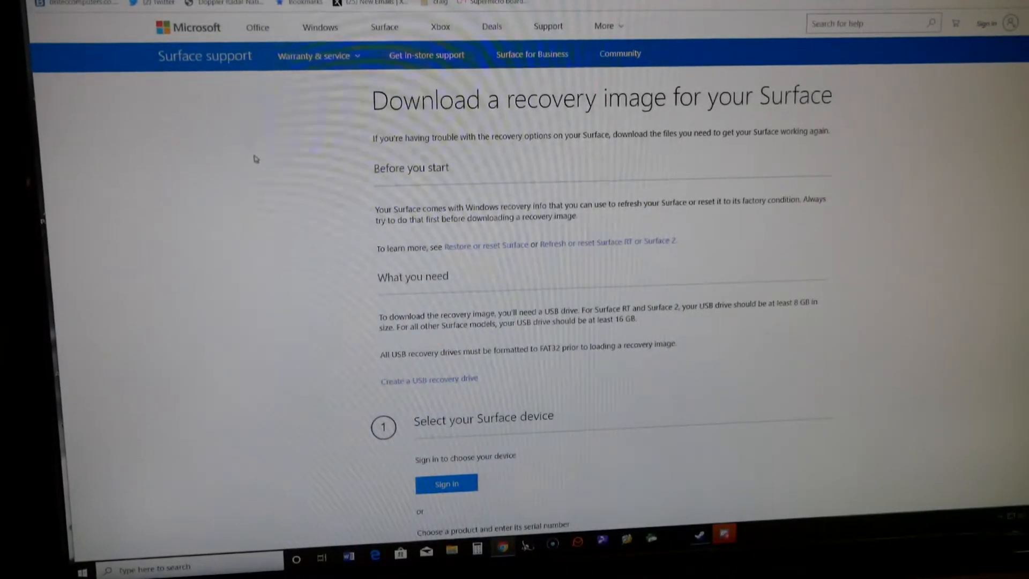
Step: Choose Surface Book 2 as the product, enter its serial number and submit for recovery images
scroll(down, 3)
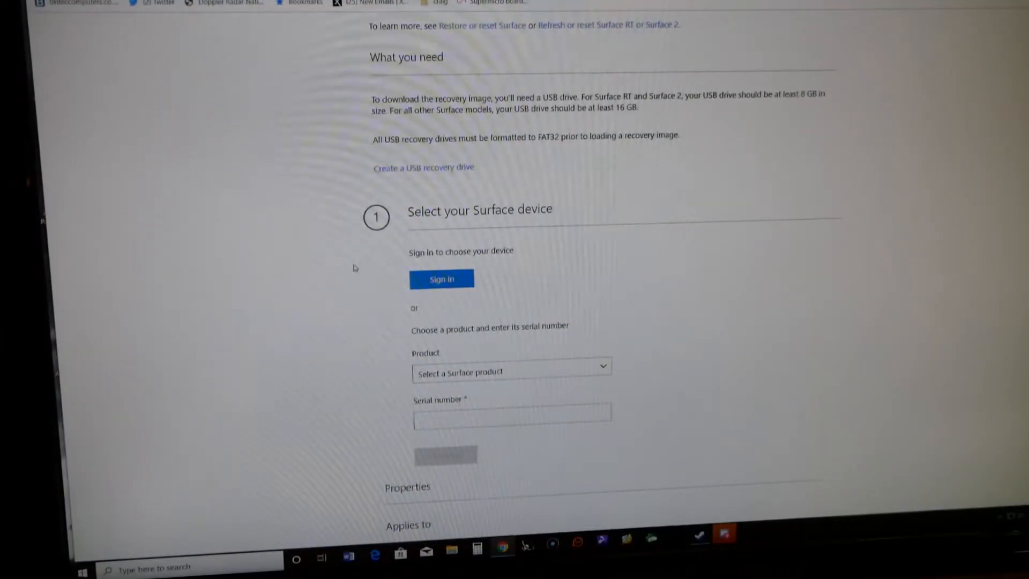
scroll(down, 3)
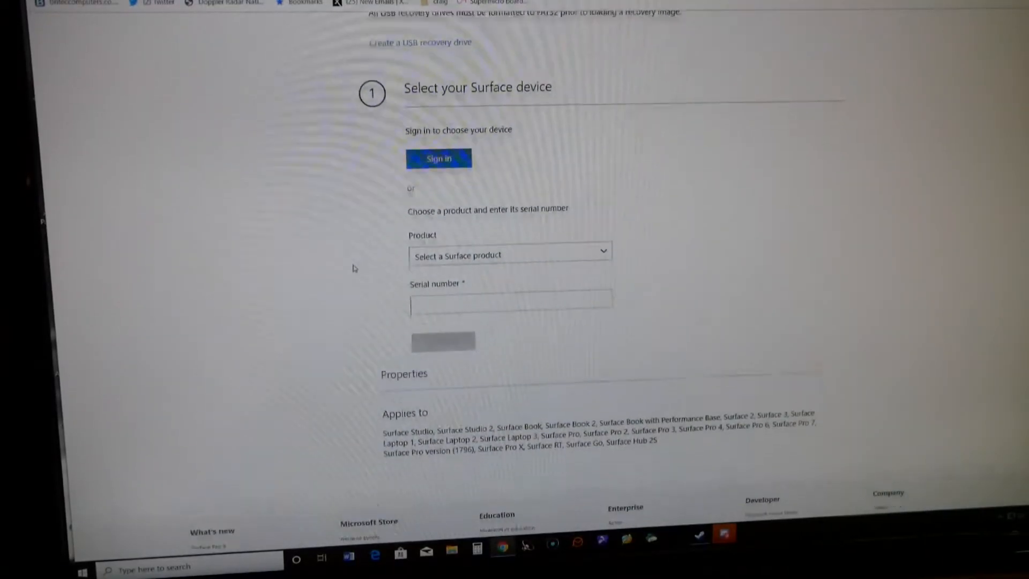
click(509, 255)
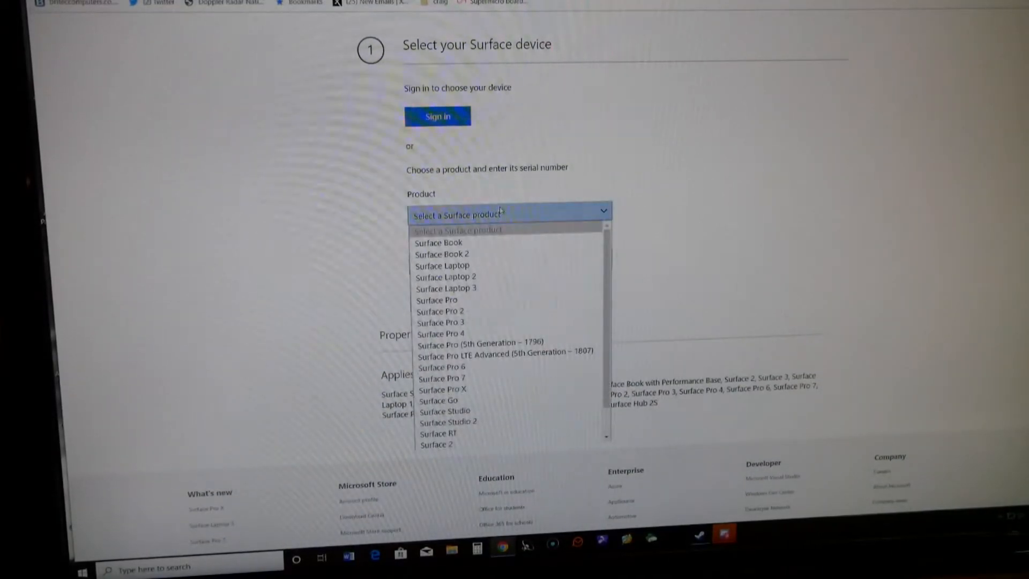
mouse_move(438, 243)
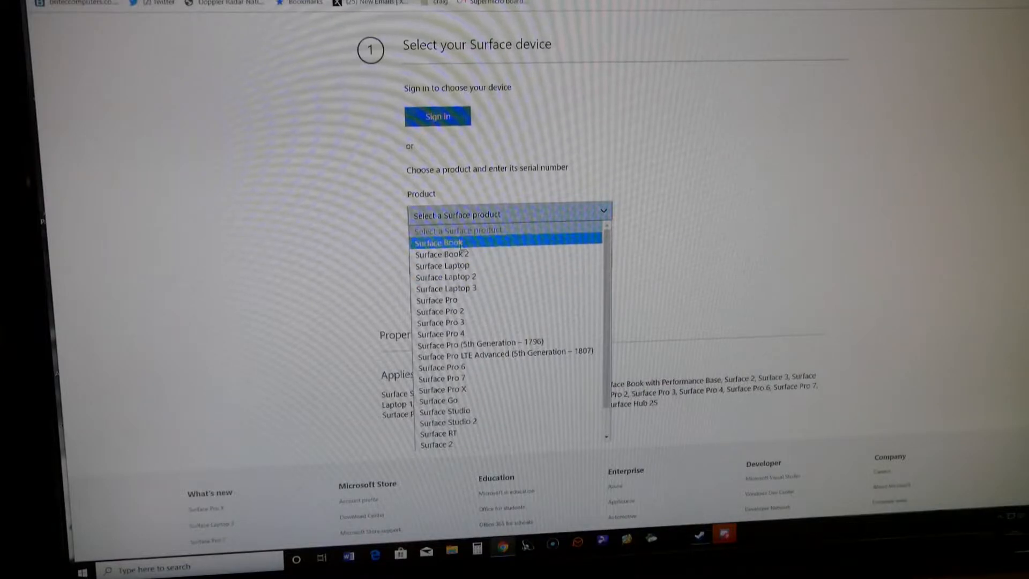
mouse_move(442, 254)
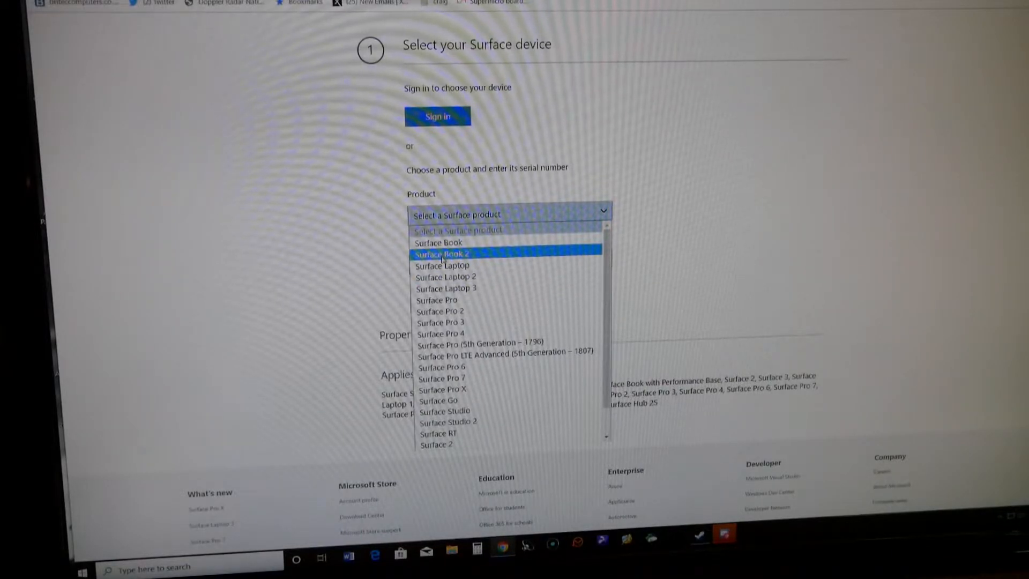
click(442, 254)
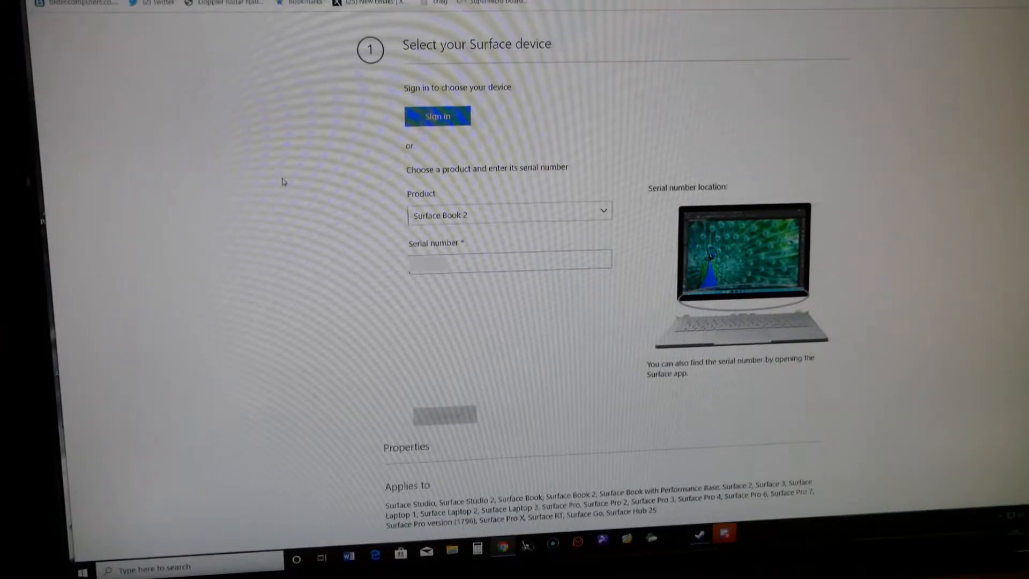
text(1d)
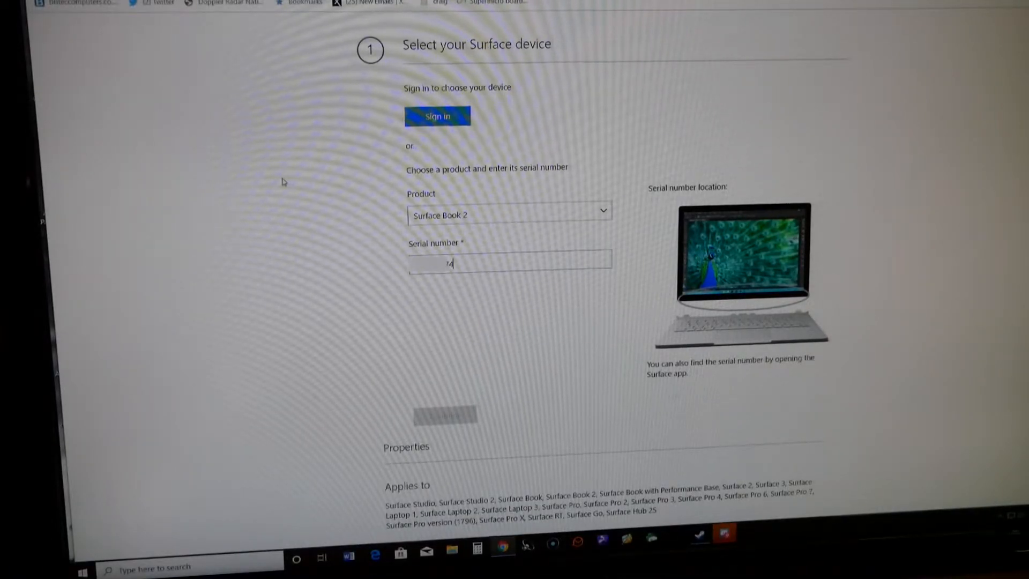
text(74454)
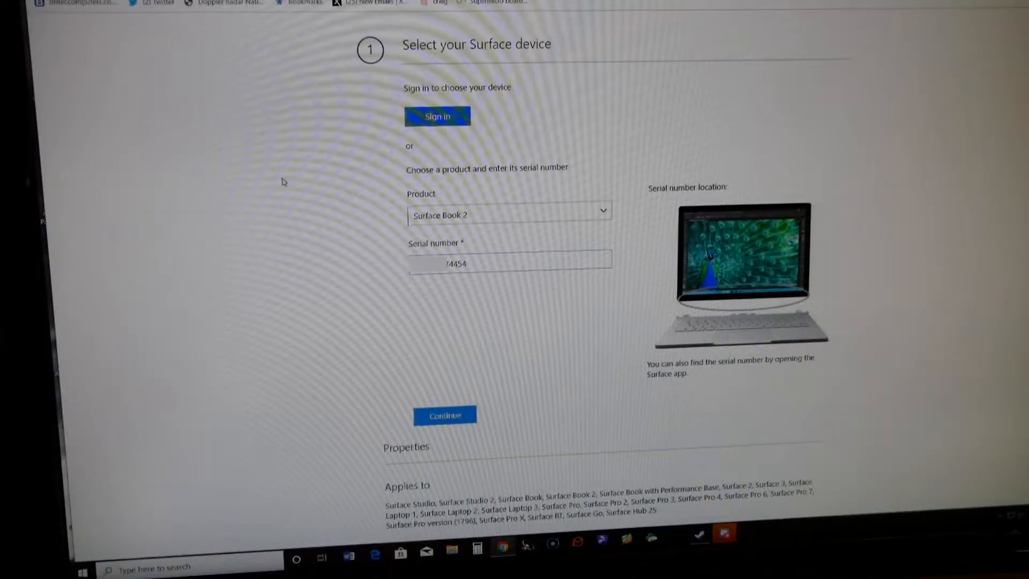
click(509, 259)
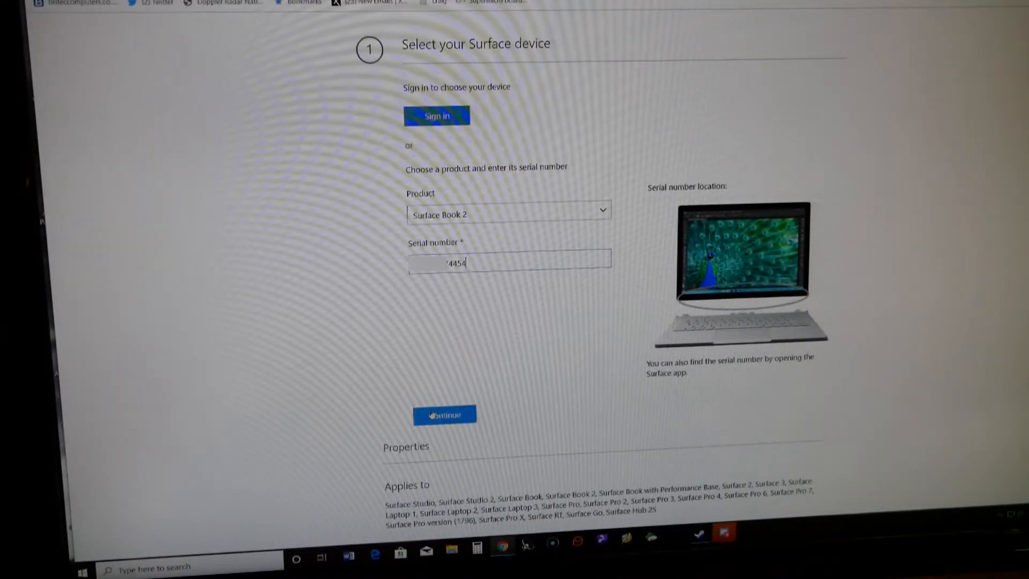
click(444, 414)
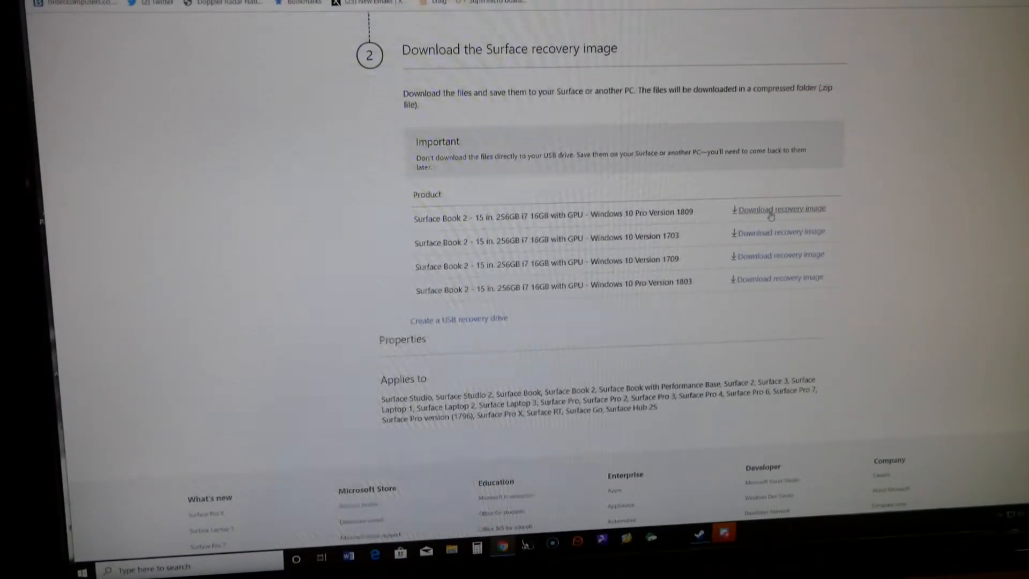
Step: Start downloading the Windows 10 Pro Version 1809 recovery image zip
click(781, 209)
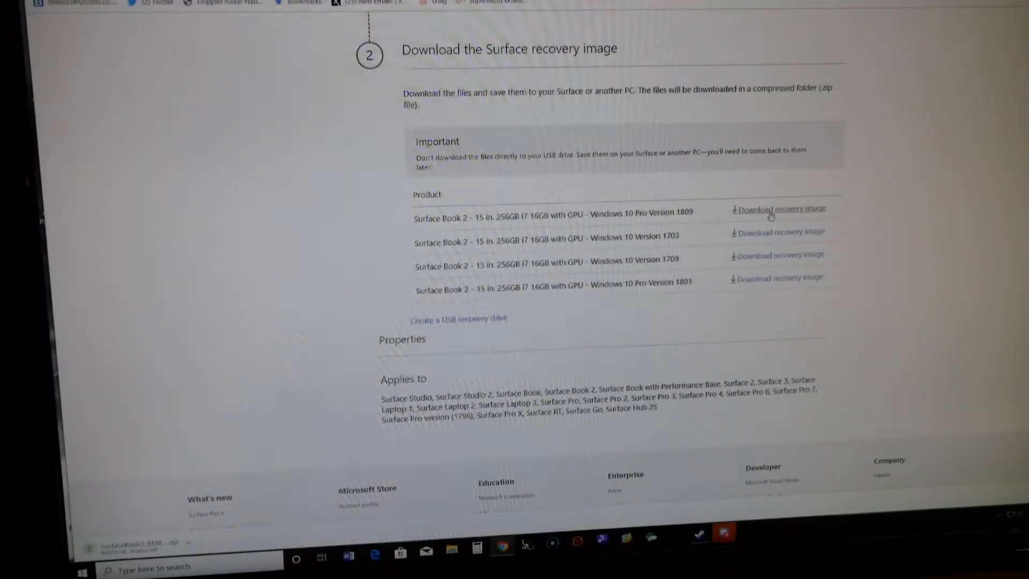
click(778, 209)
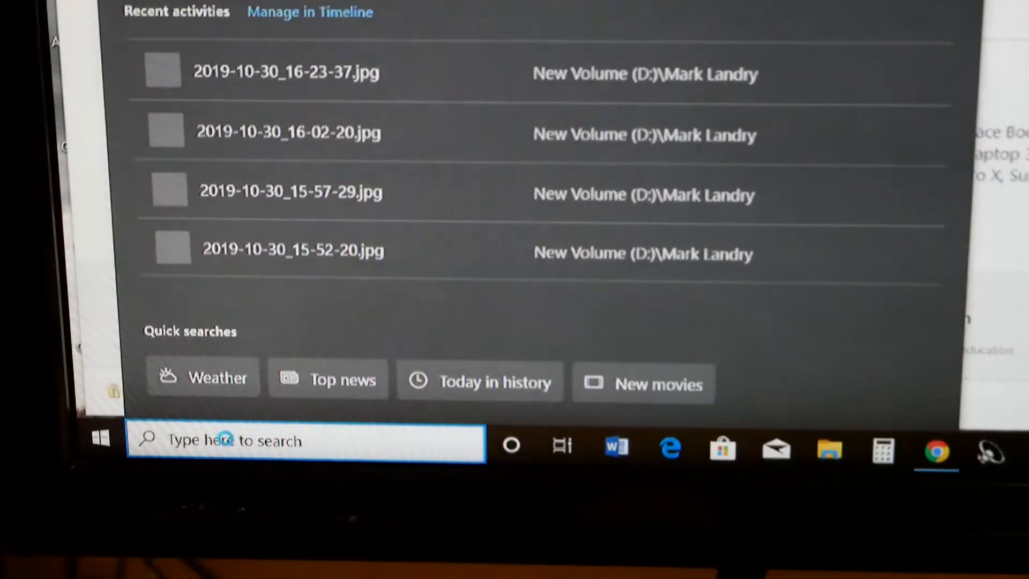
Step: Search Windows for 'recovery' to find the Create a recovery drive option
text(recovery)
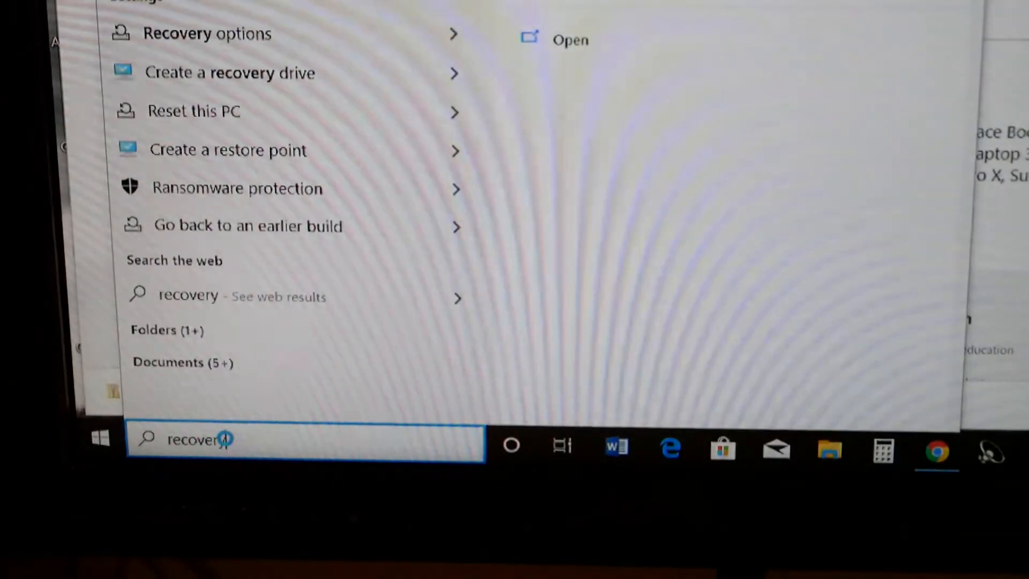
mouse_move(299, 285)
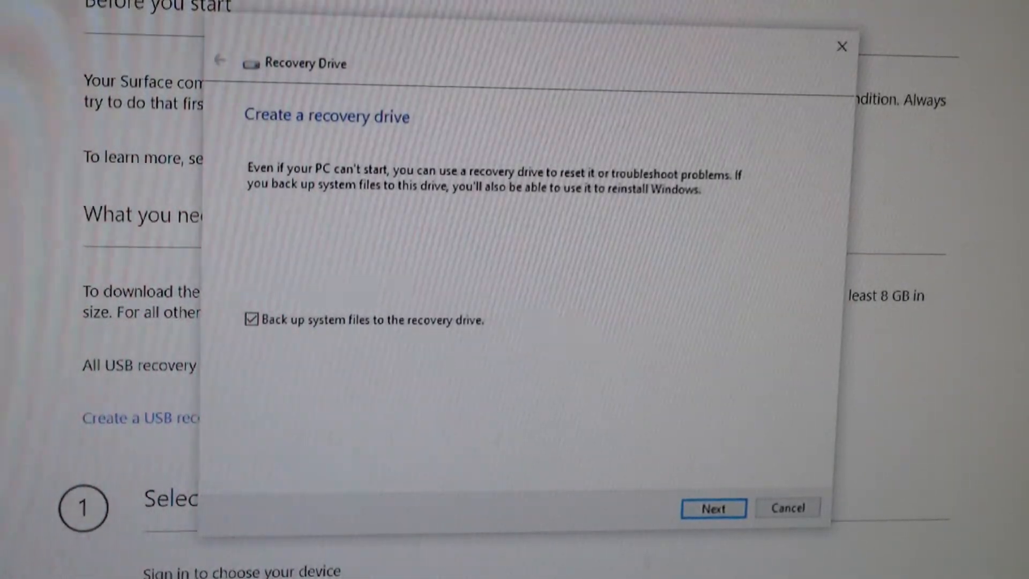
mouse_move(395, 239)
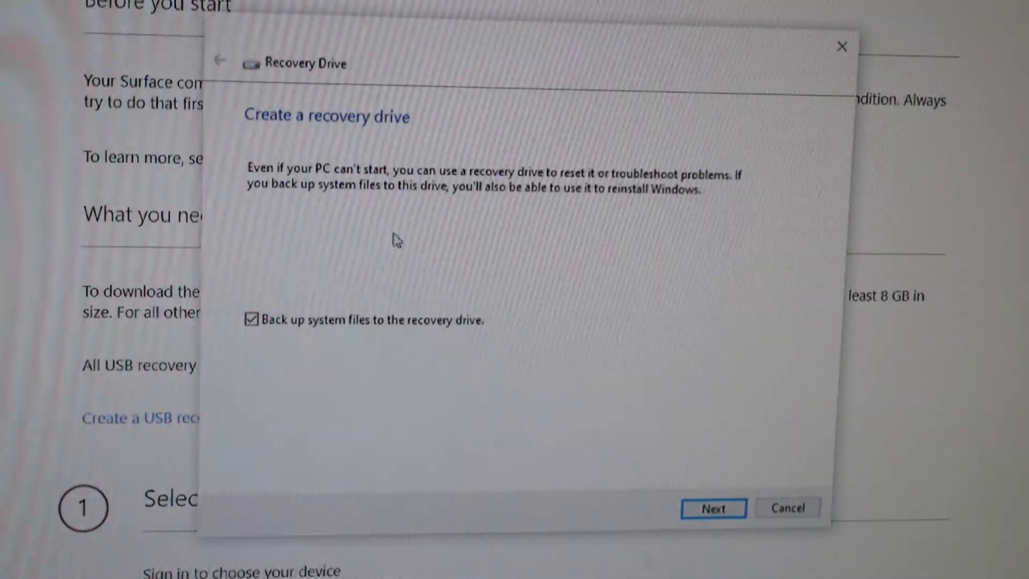
mouse_move(454, 239)
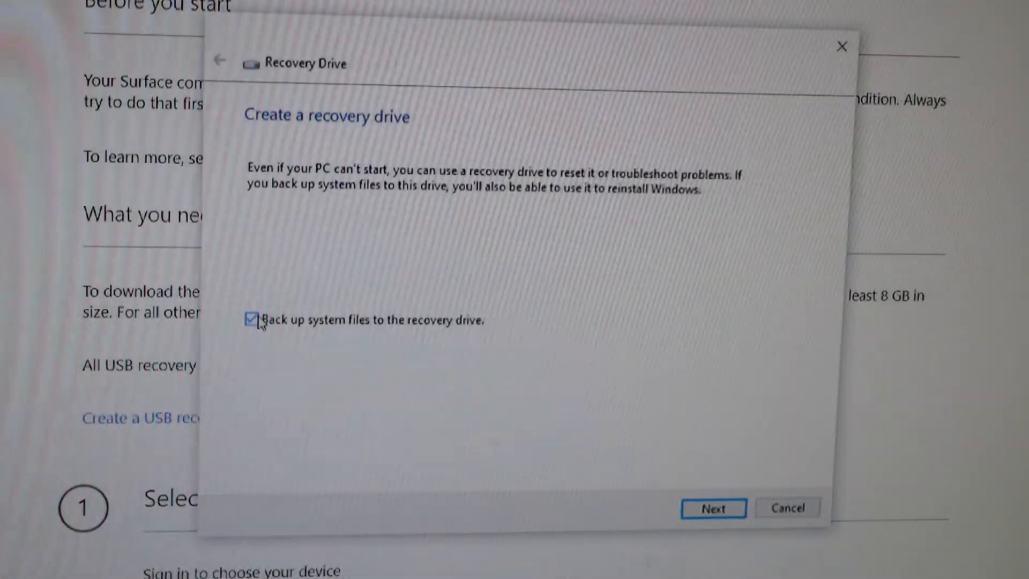
Step: Create a recovery drive on E: without backing up system files, then finish the wizard
click(250, 320)
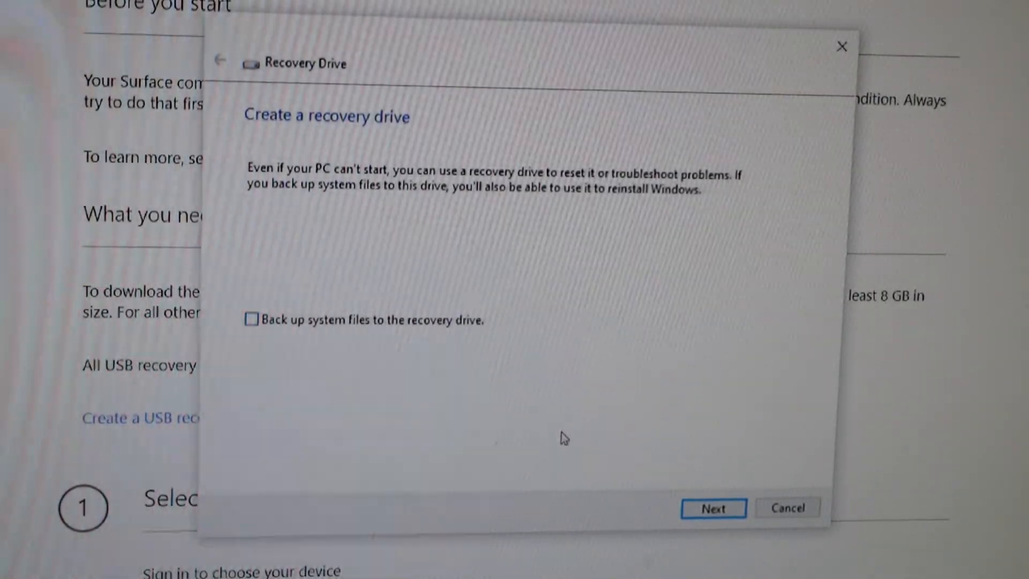
click(712, 507)
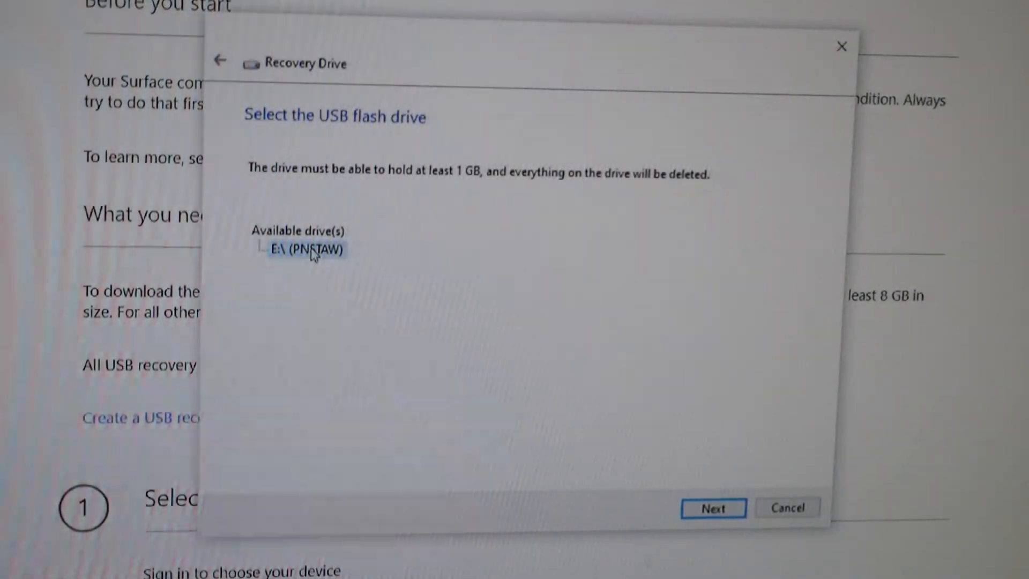
mouse_move(717, 463)
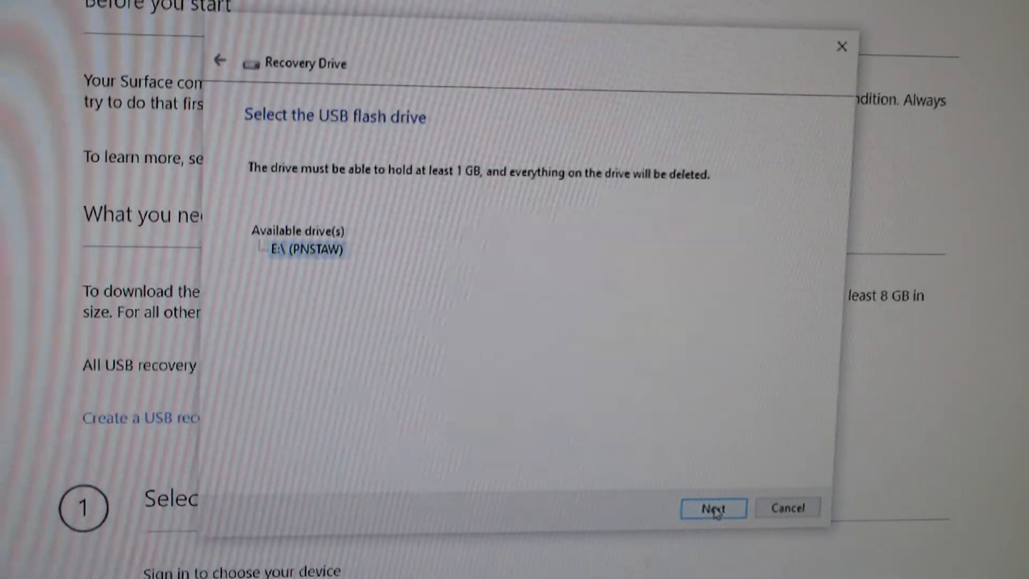
click(712, 507)
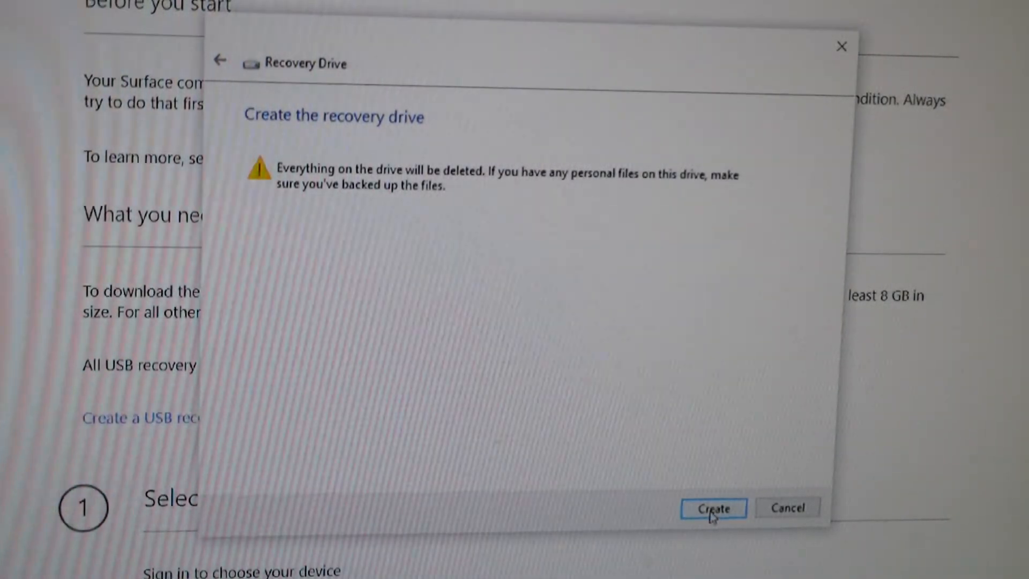
click(714, 507)
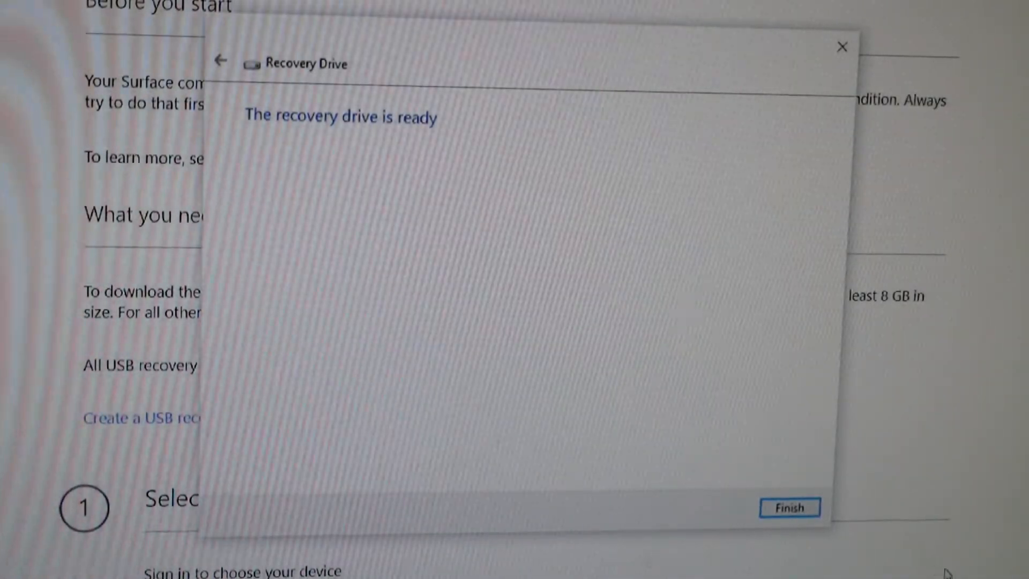
click(790, 507)
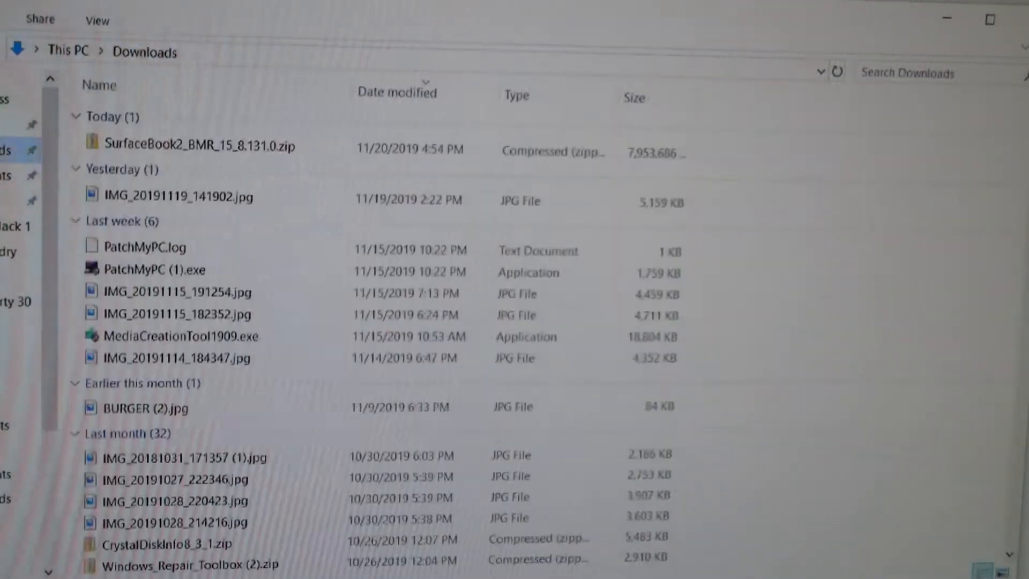
Step: Select all 41 items in the Surface Book 2 recovery zip and copy them onto RECOVERY (E:)
click(197, 146)
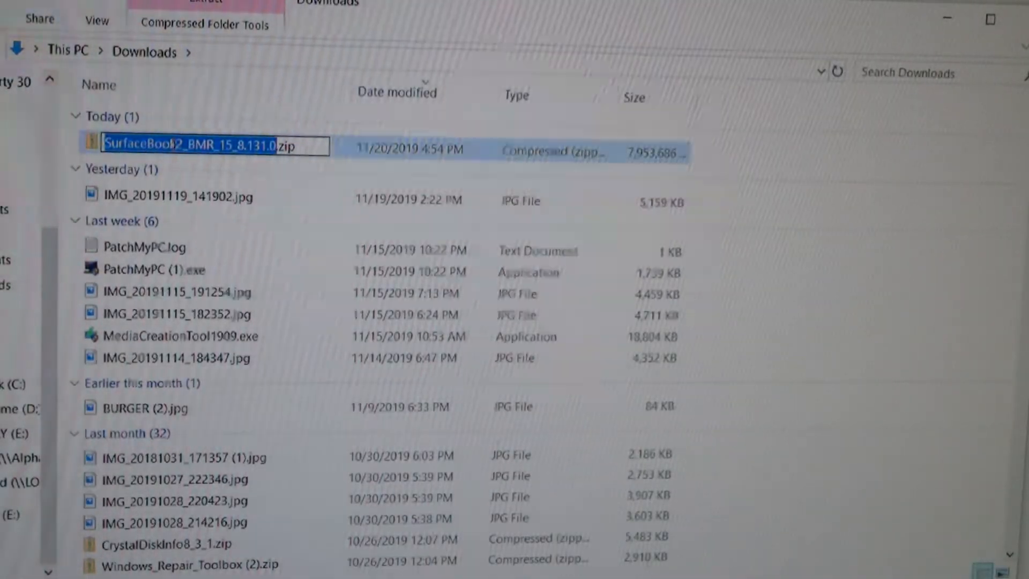
double_click(191, 144)
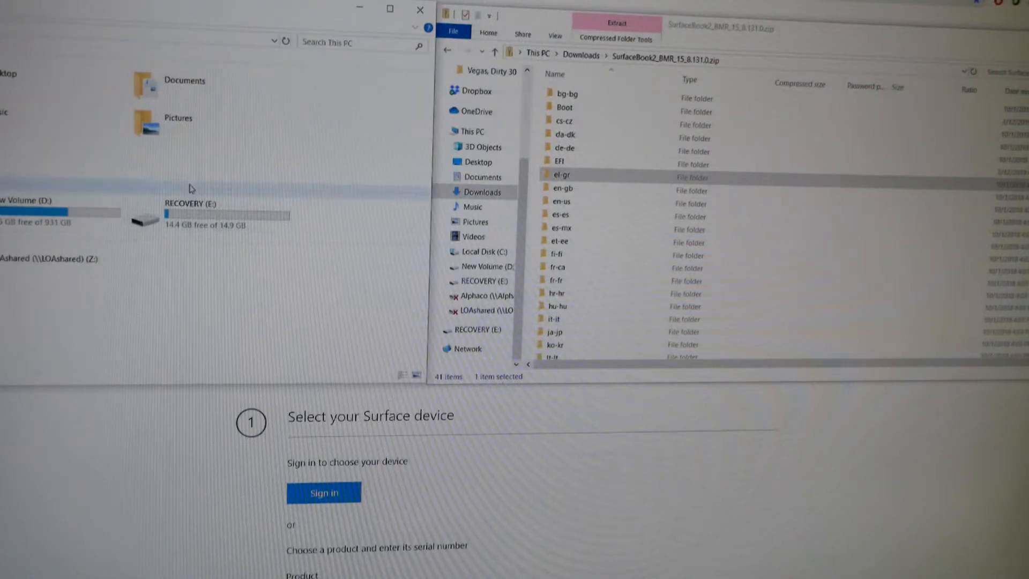
mouse_move(197, 213)
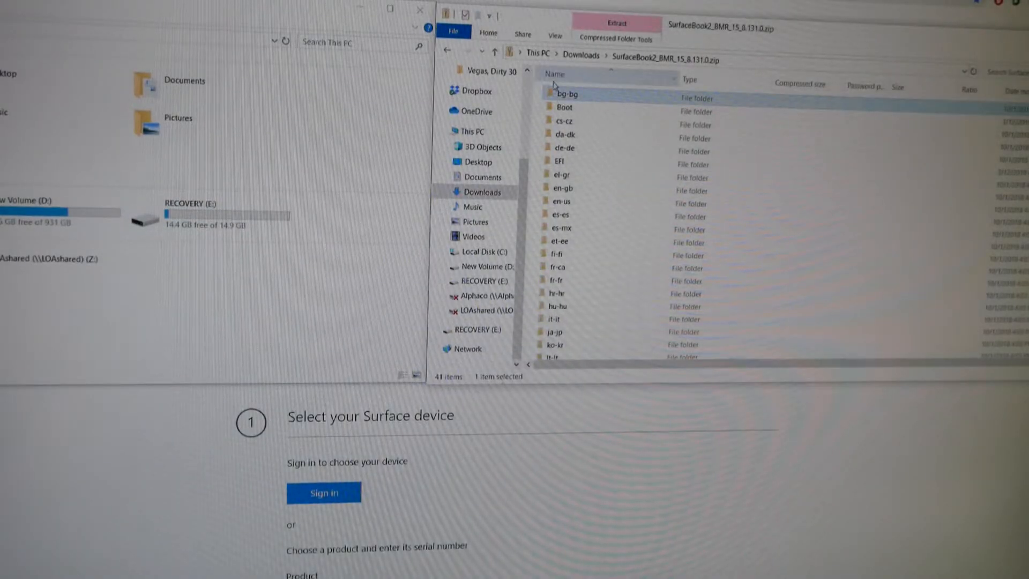
key(ctrl+a)
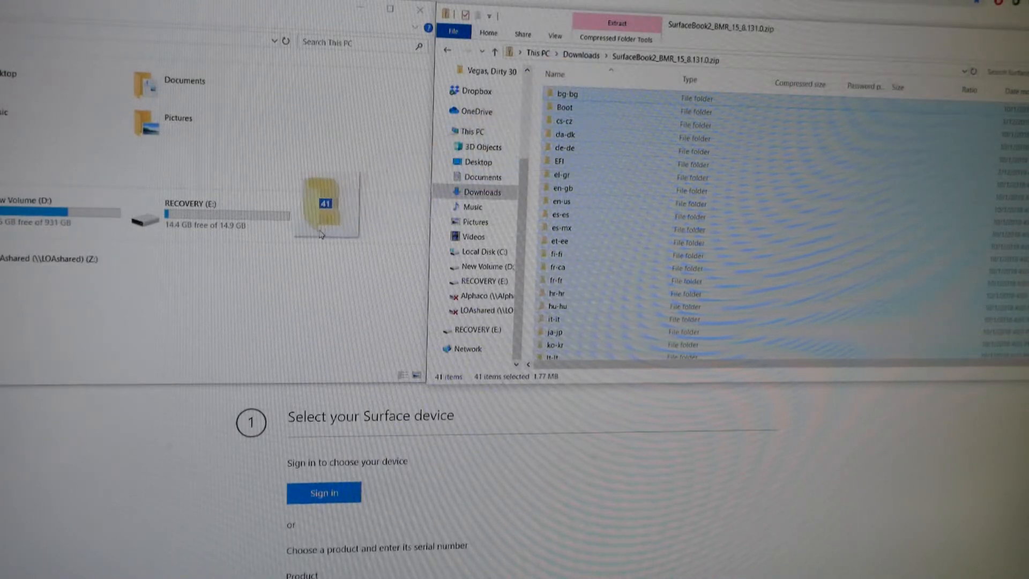
click(197, 213)
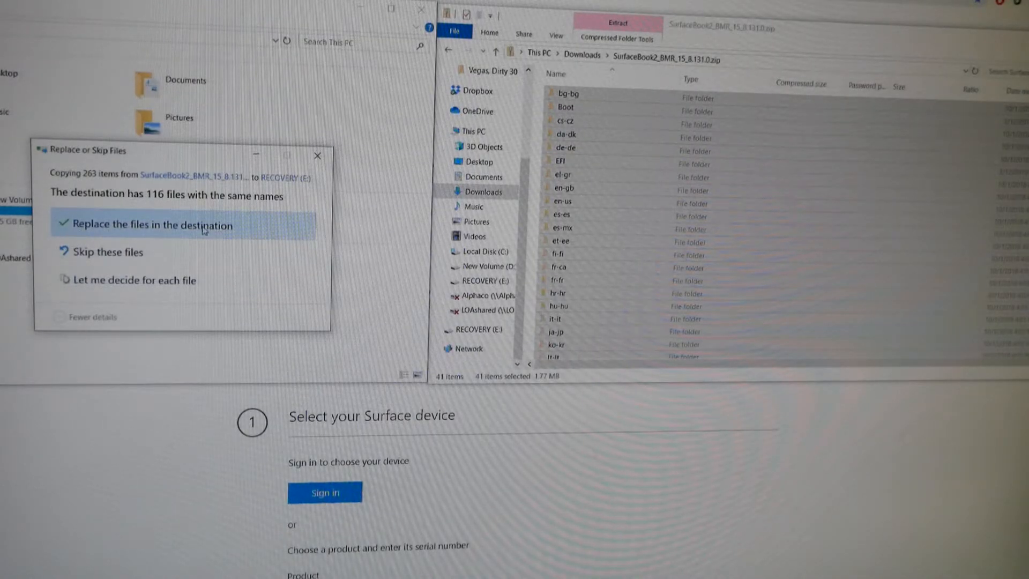
Step: Replace the 116 same-named files on the RECOVERY drive with the recovery image files
click(144, 224)
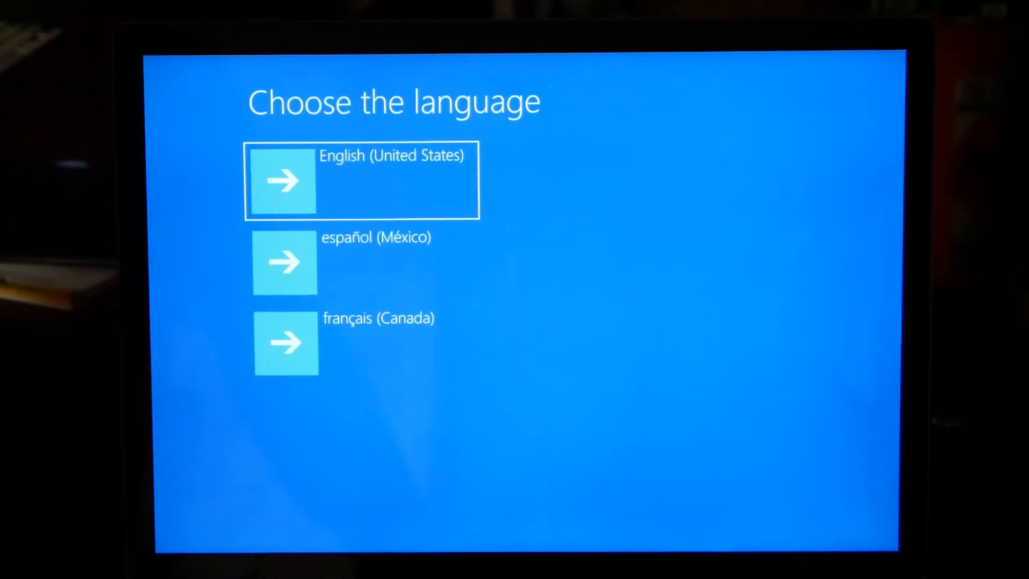
Step: Choose English (United States) with the US keyboard layout and start Recover from a drive via Troubleshoot
click(282, 180)
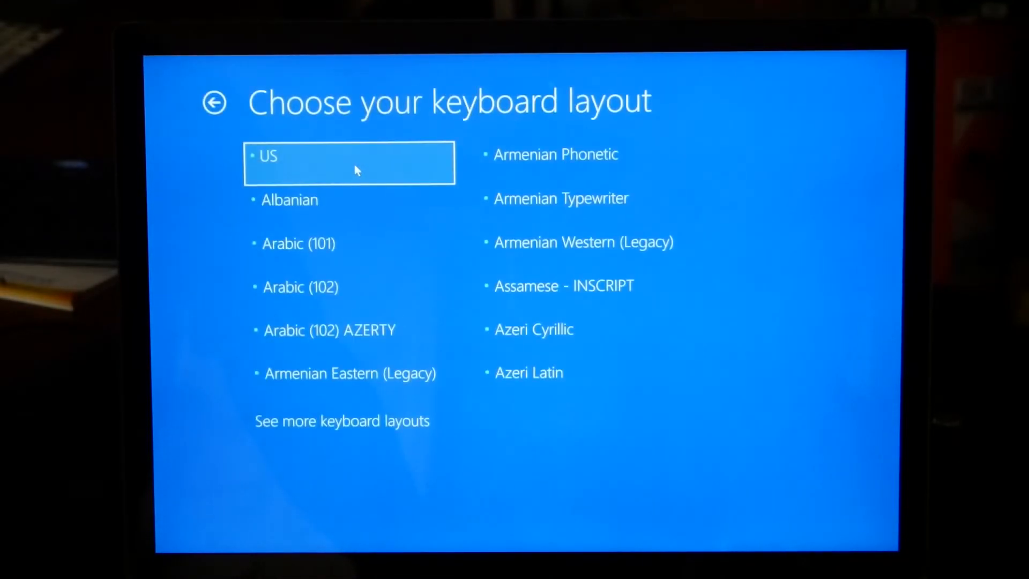
click(349, 162)
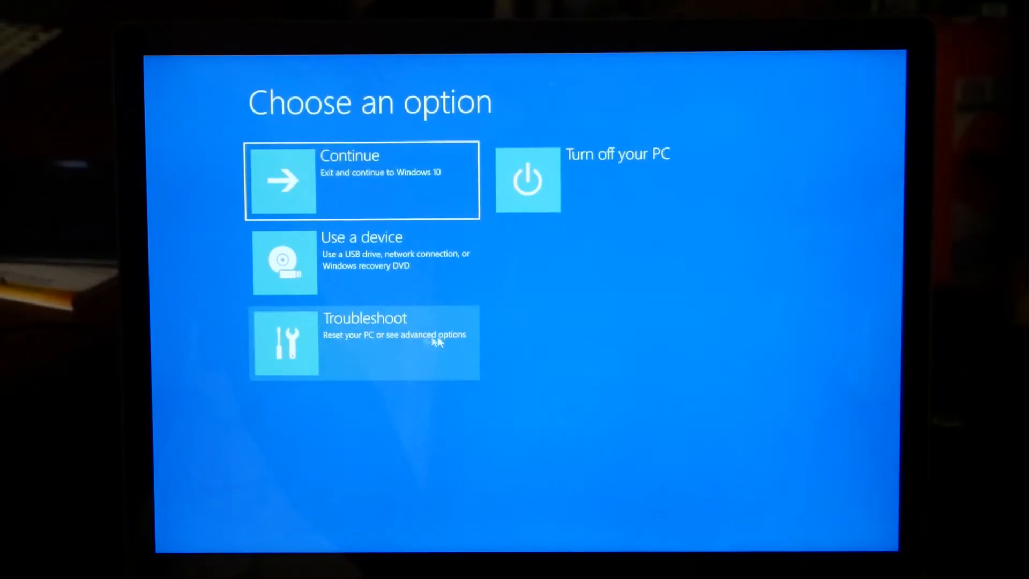
click(364, 342)
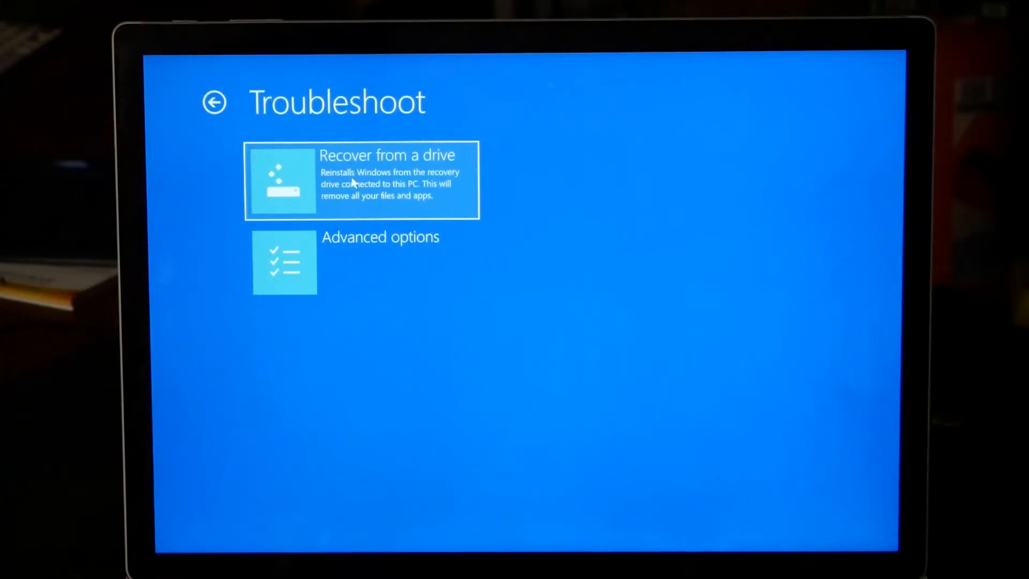
click(361, 180)
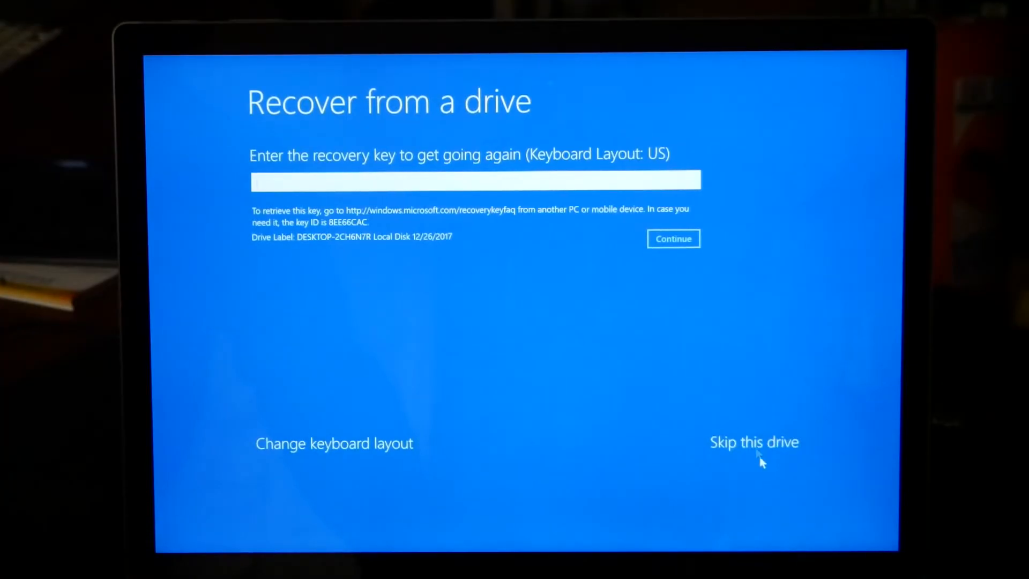
mouse_move(760, 446)
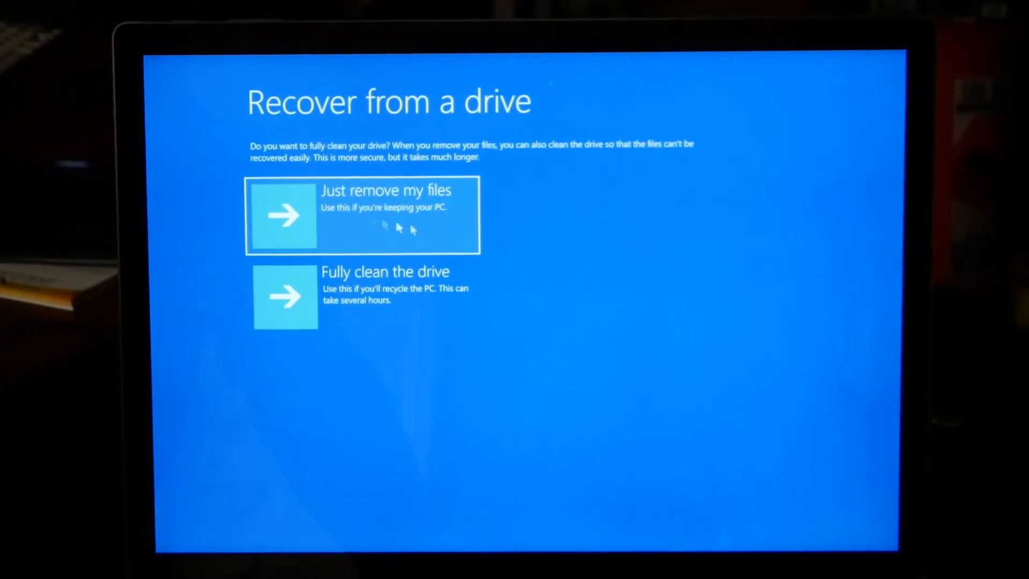
mouse_move(373, 226)
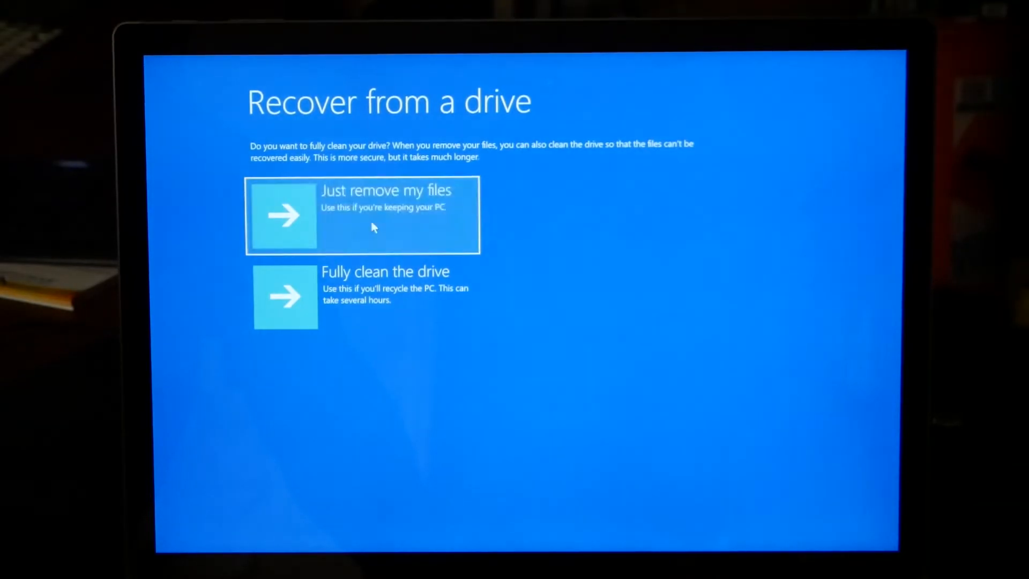
Step: Choose 'Just remove my files' and launch the Windows reinstall from the recovery drive
click(364, 215)
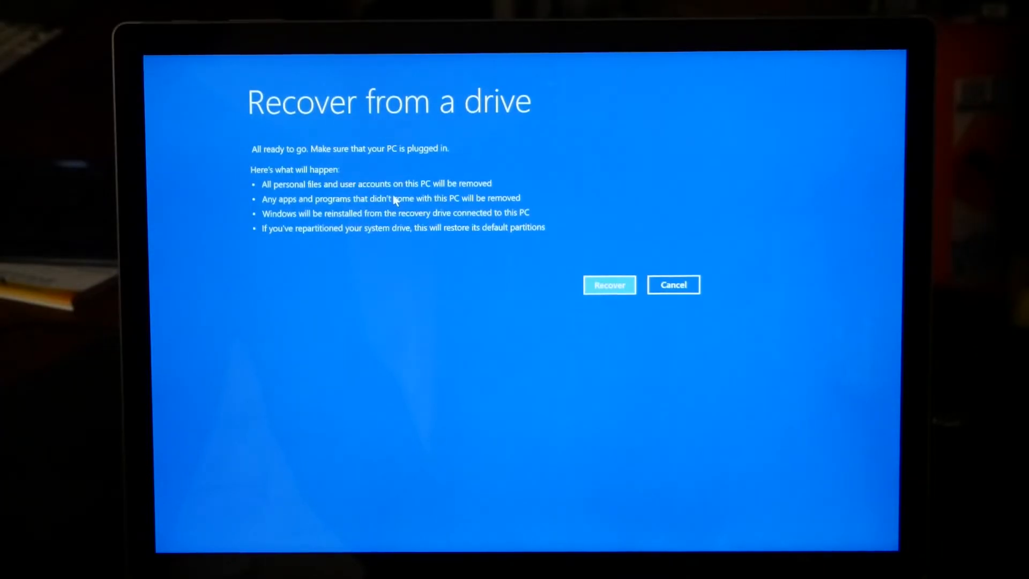
mouse_move(381, 211)
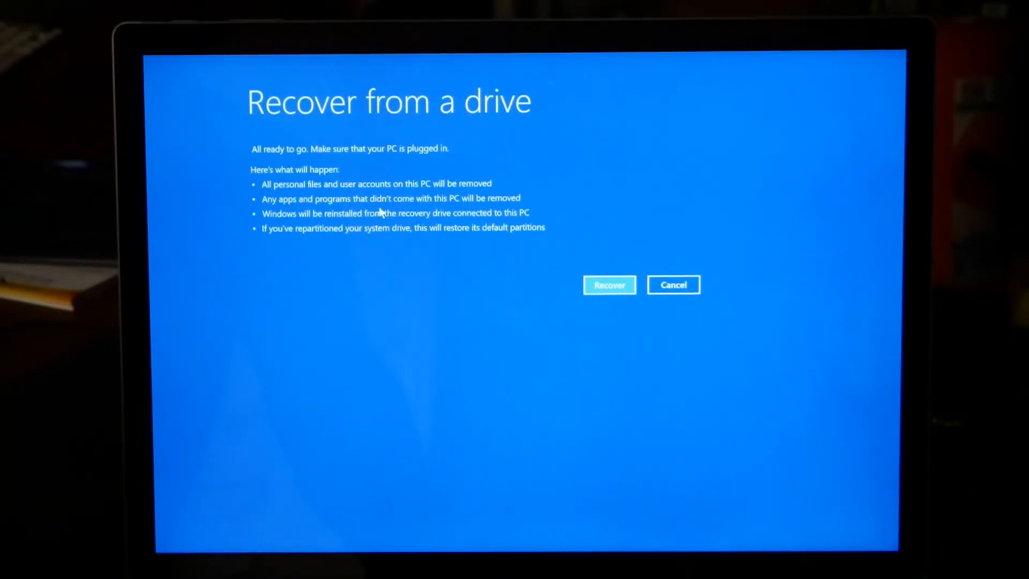
mouse_move(326, 267)
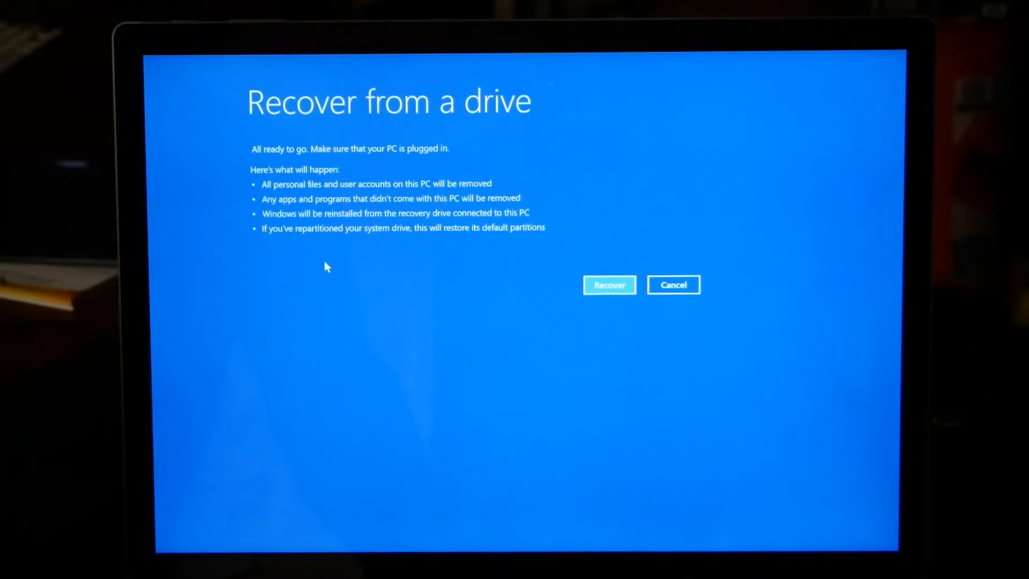
mouse_move(440, 271)
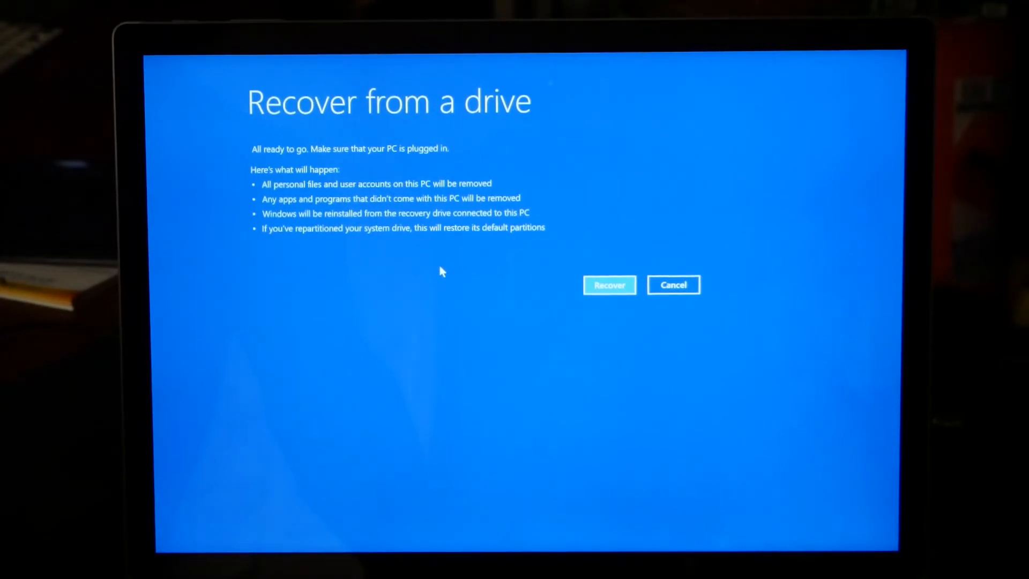
mouse_move(495, 264)
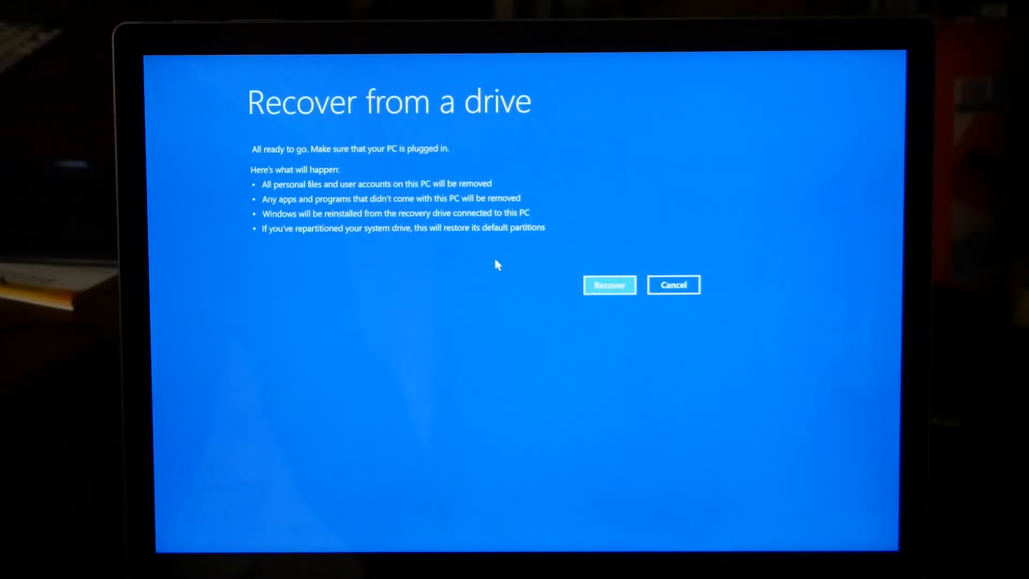
mouse_move(346, 270)
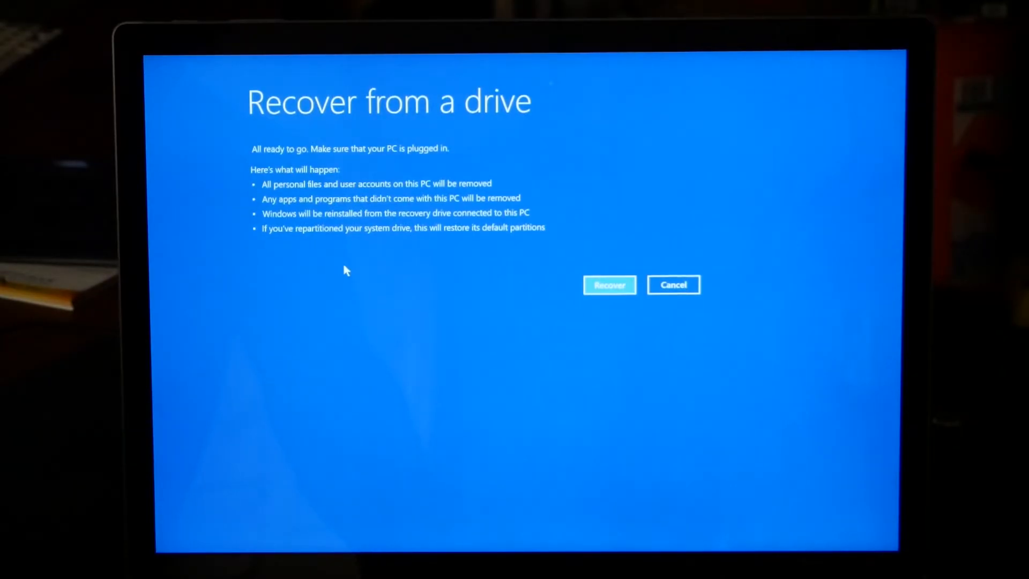
mouse_move(440, 251)
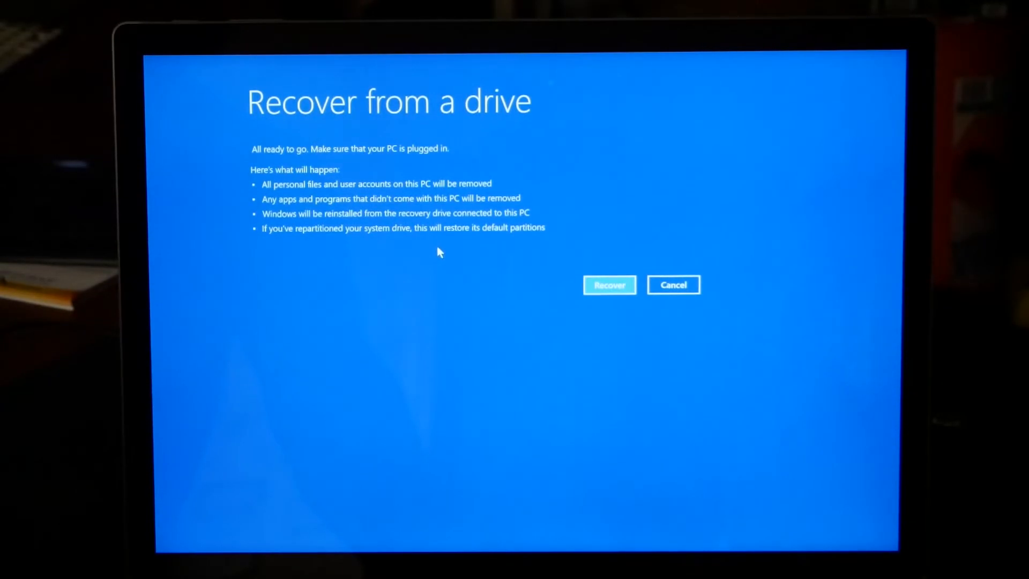
mouse_move(682, 324)
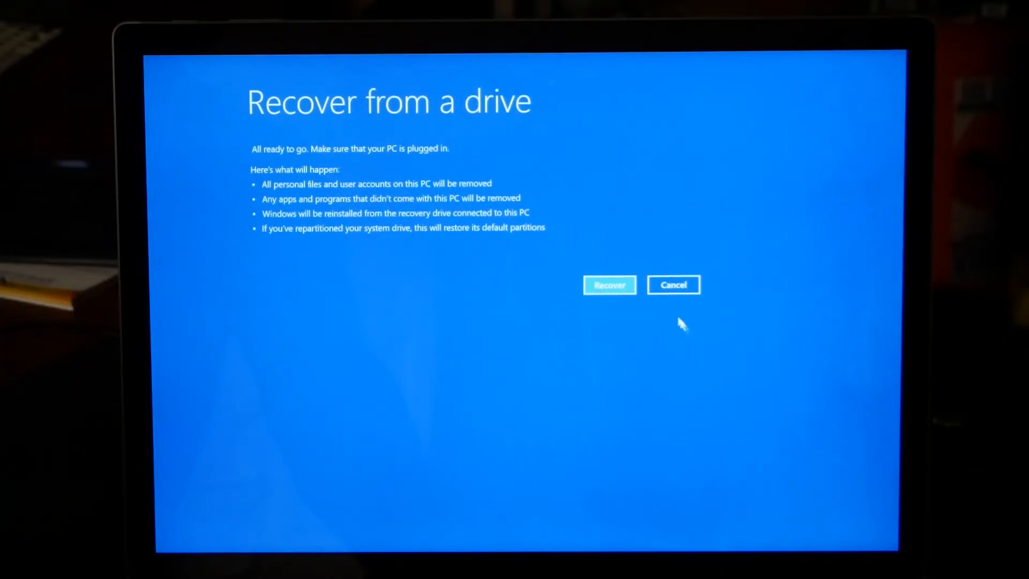
click(609, 284)
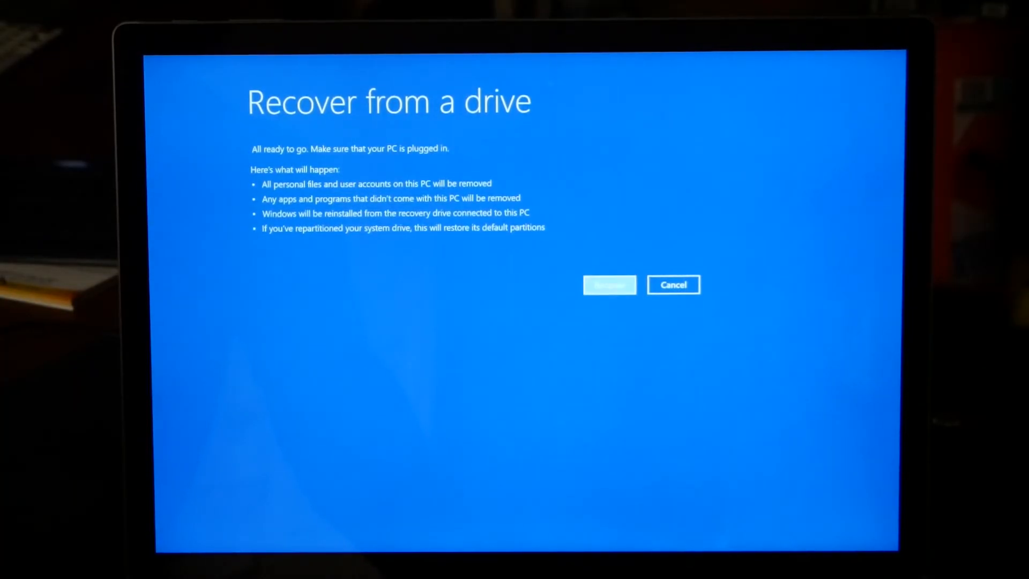
Step: Confirm Recover and wait for the reinstall to finish and restart into Windows 10 setup
click(609, 284)
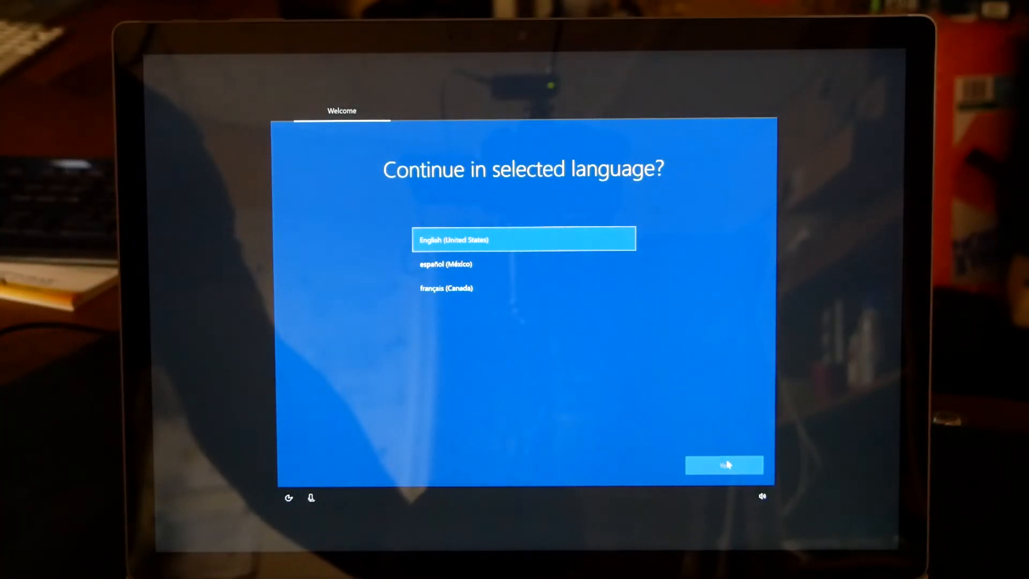
Step: Confirm continuing setup in English (United States), reaching the region step
click(724, 464)
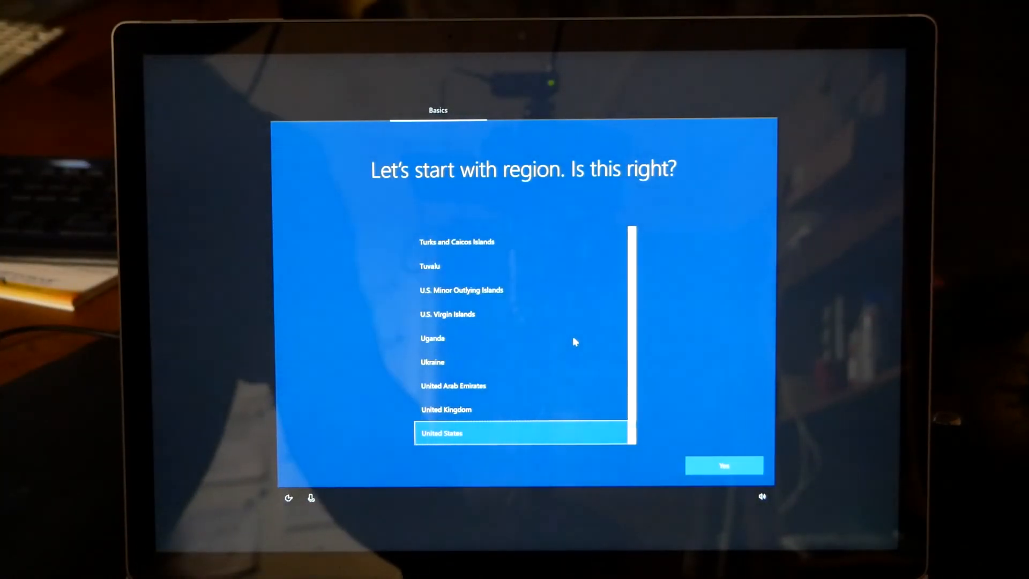
mouse_move(692, 356)
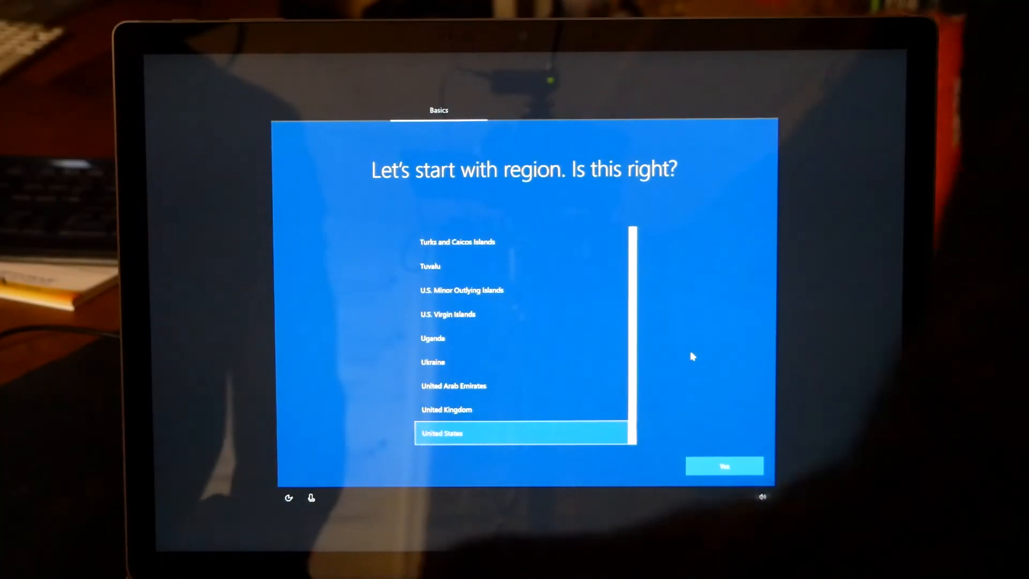